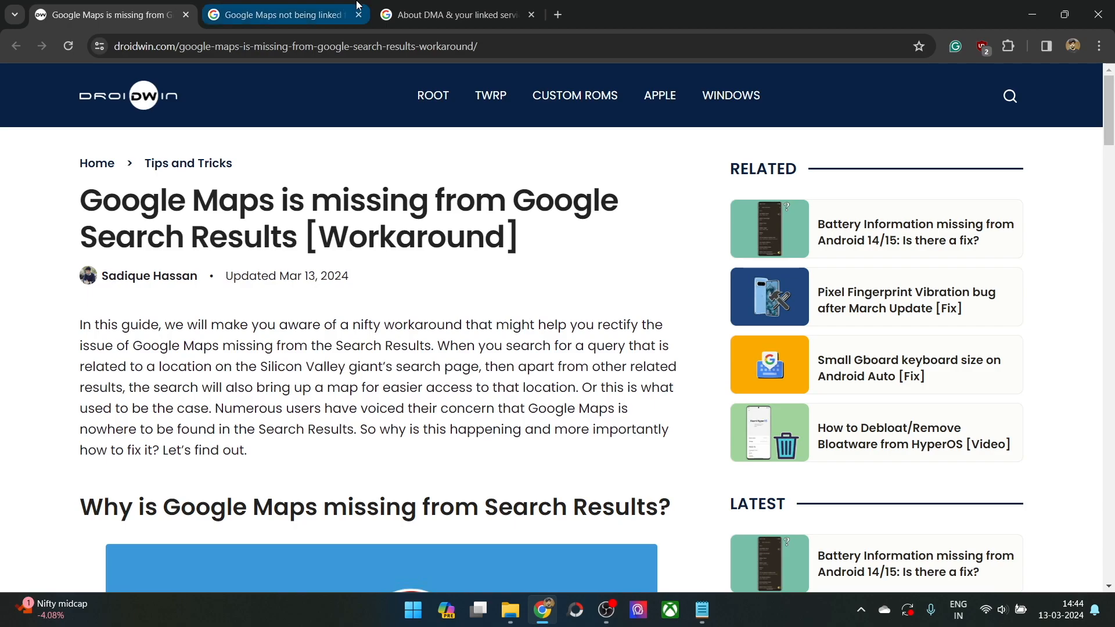
Switch to the Google Maps not-linked help thread and highlight 'being' in the report text.
{"action": "left_click", "coordinate": [283, 14]}
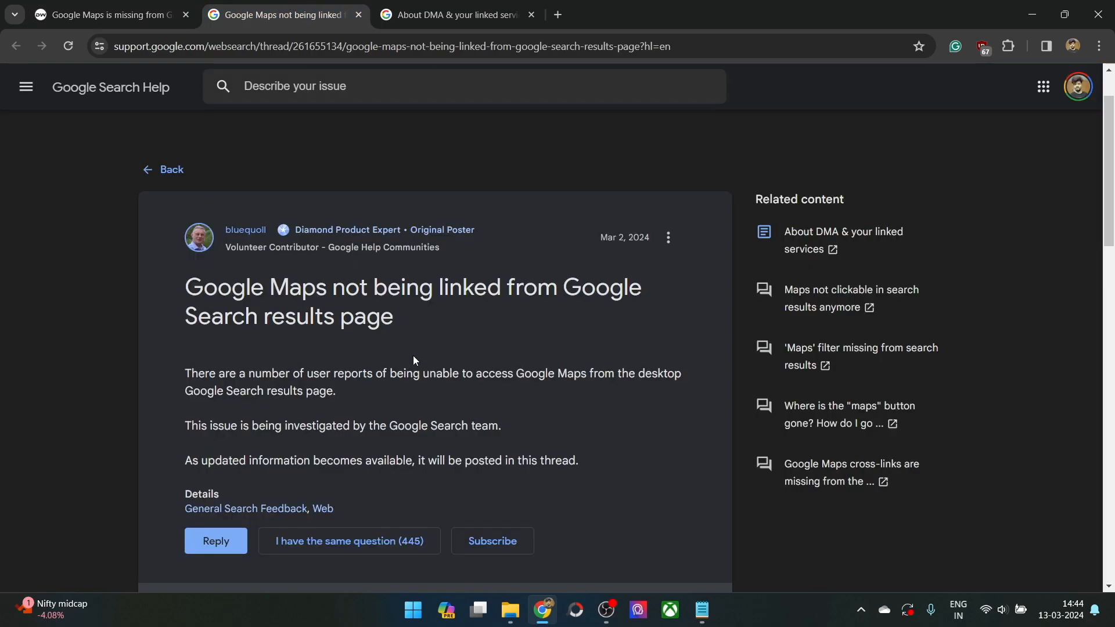
{"action": "mouse_move", "coordinate": [410, 374]}
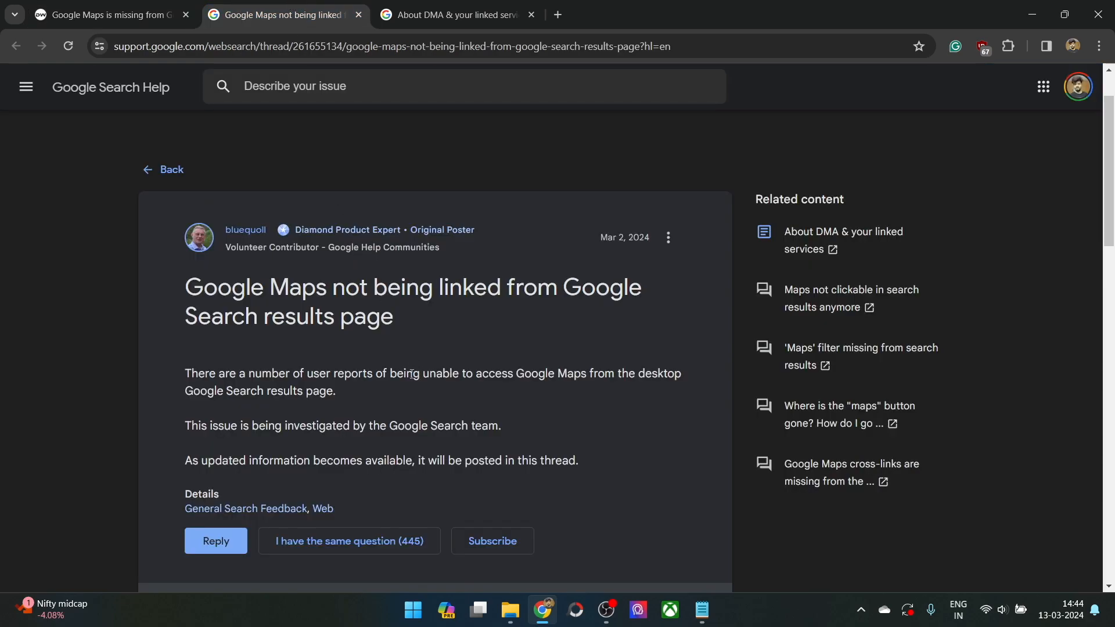
{"action": "double_click", "coordinate": [406, 373]}
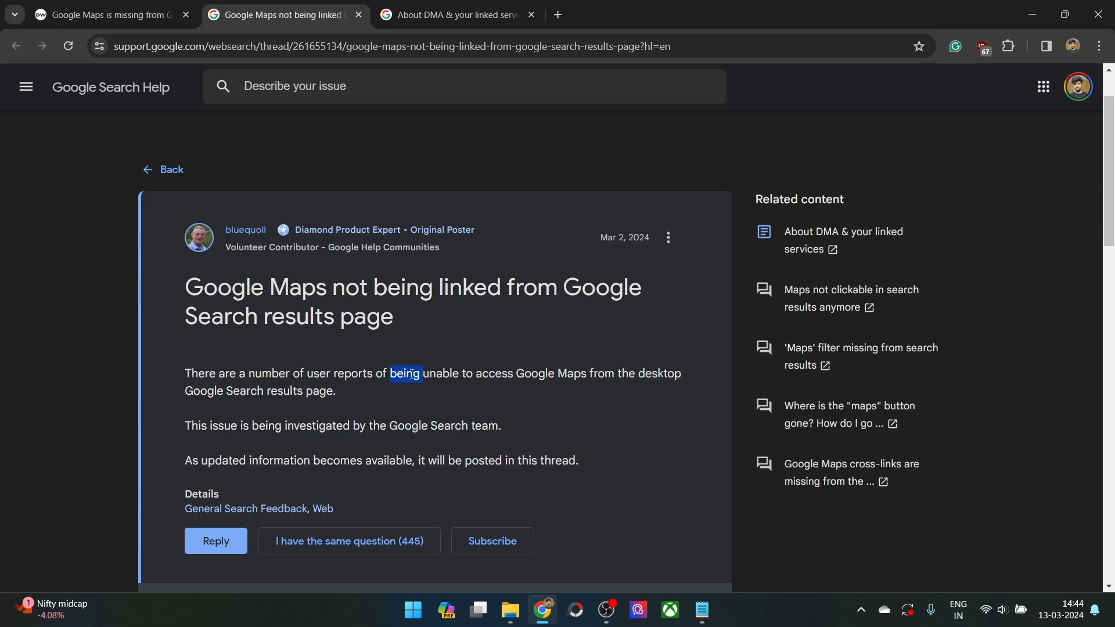
{"action": "mouse_move", "coordinate": [415, 323]}
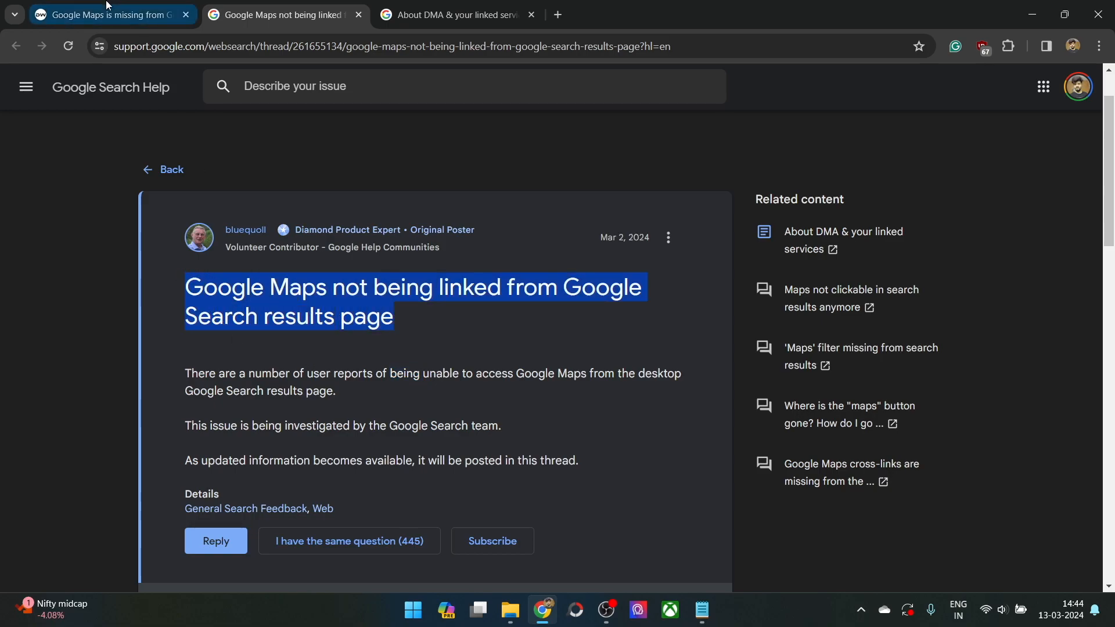
Review the droidwin article, highlighting Google Maps in the affected services and the Digital Markets Act (DMA) phrase.
{"action": "left_click", "coordinate": [107, 14]}
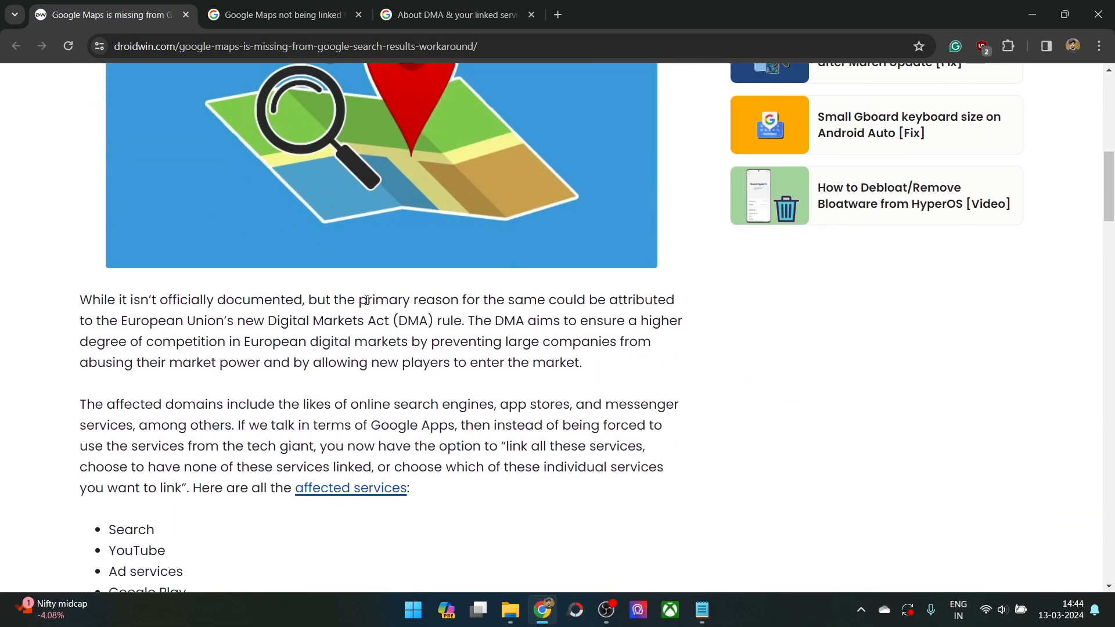
{"action": "mouse_move", "coordinate": [128, 318]}
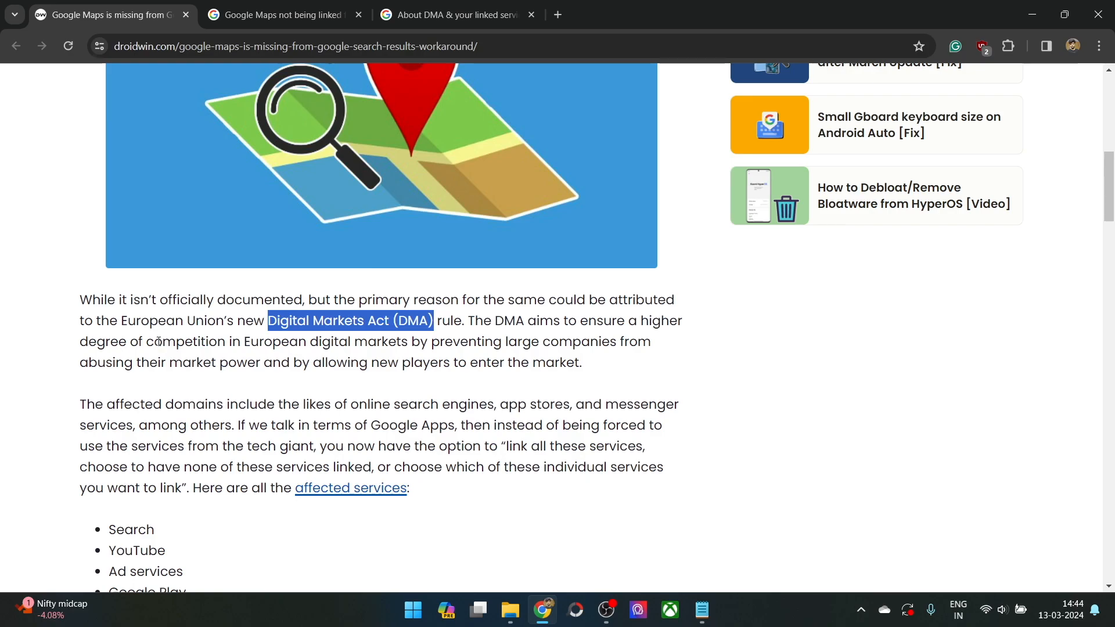
{"action": "mouse_move", "coordinate": [110, 364]}
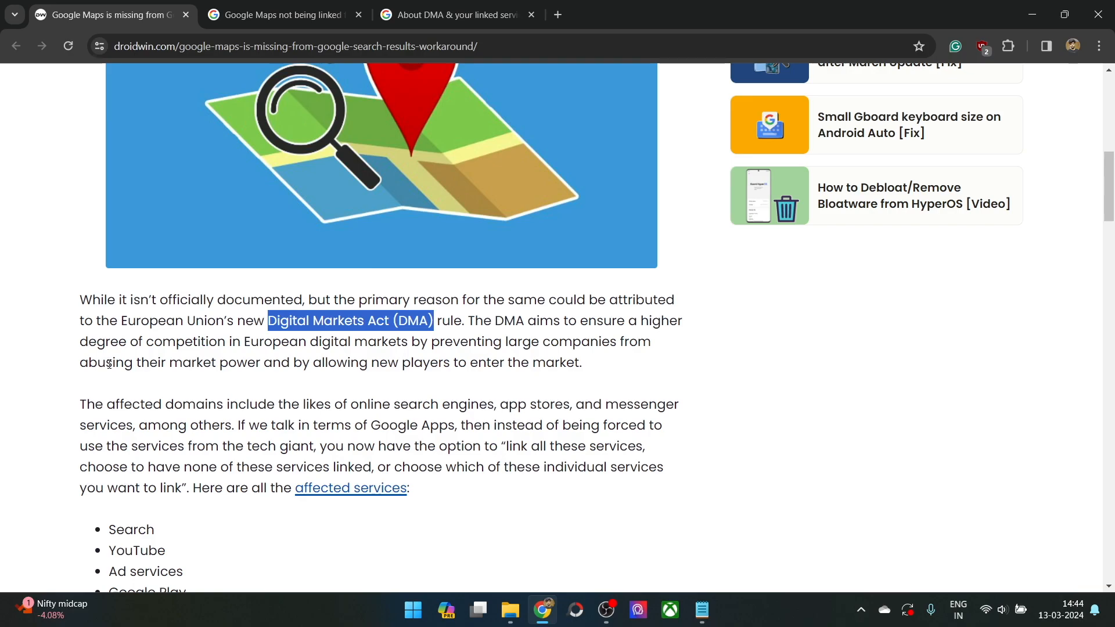
{"action": "mouse_move", "coordinate": [339, 367]}
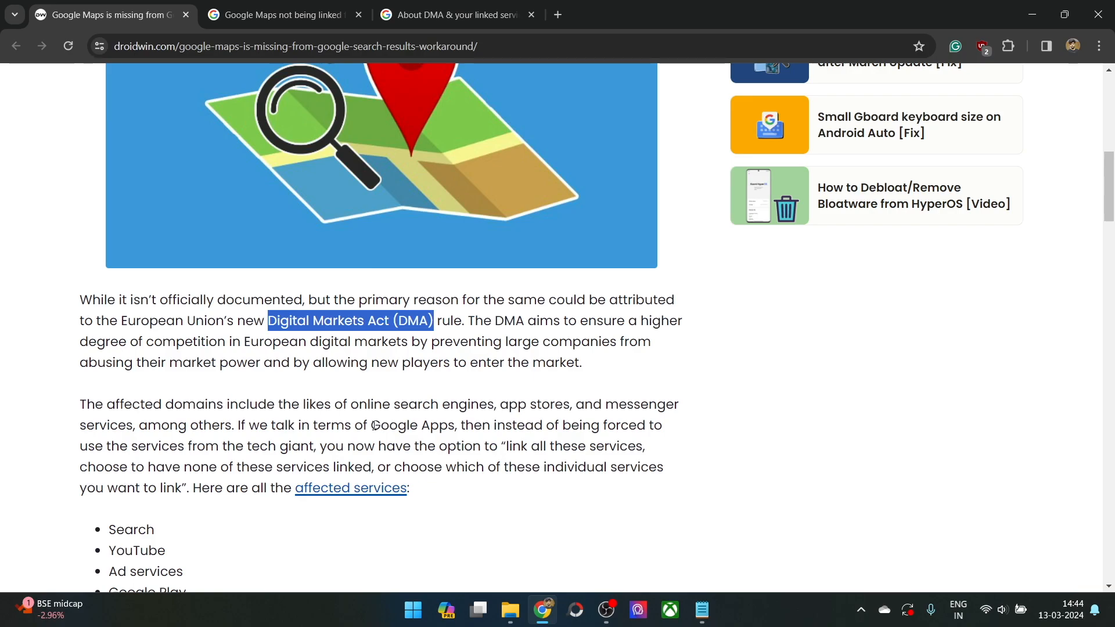
{"action": "scroll", "scroll_direction": "down", "scroll_amount": 3}
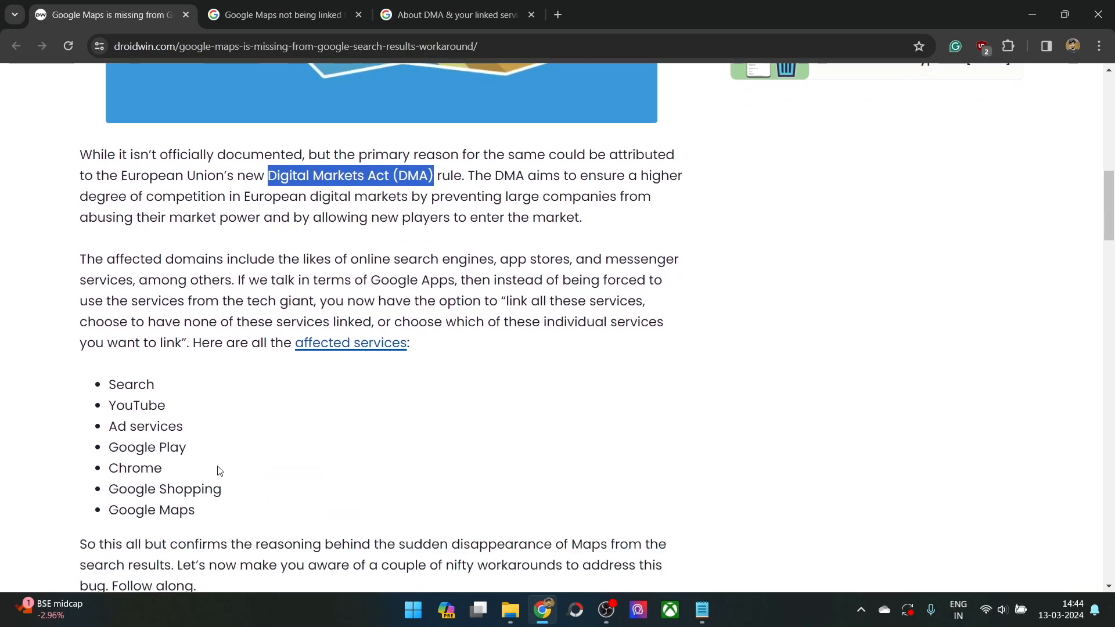
{"action": "mouse_move", "coordinate": [136, 377]}
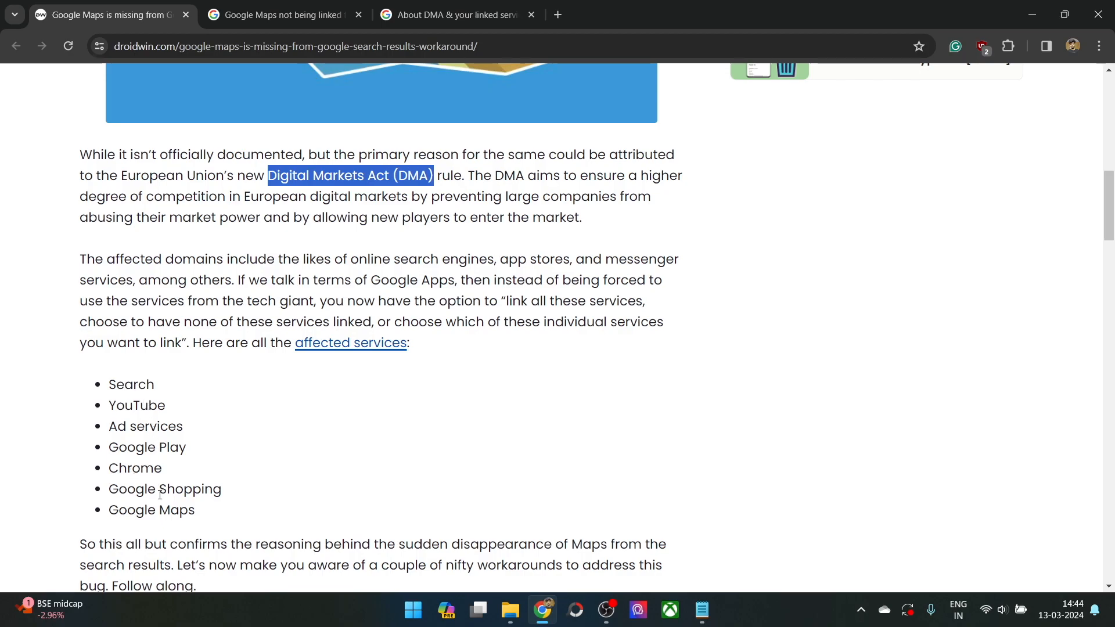
{"action": "double_click", "coordinate": [151, 510]}
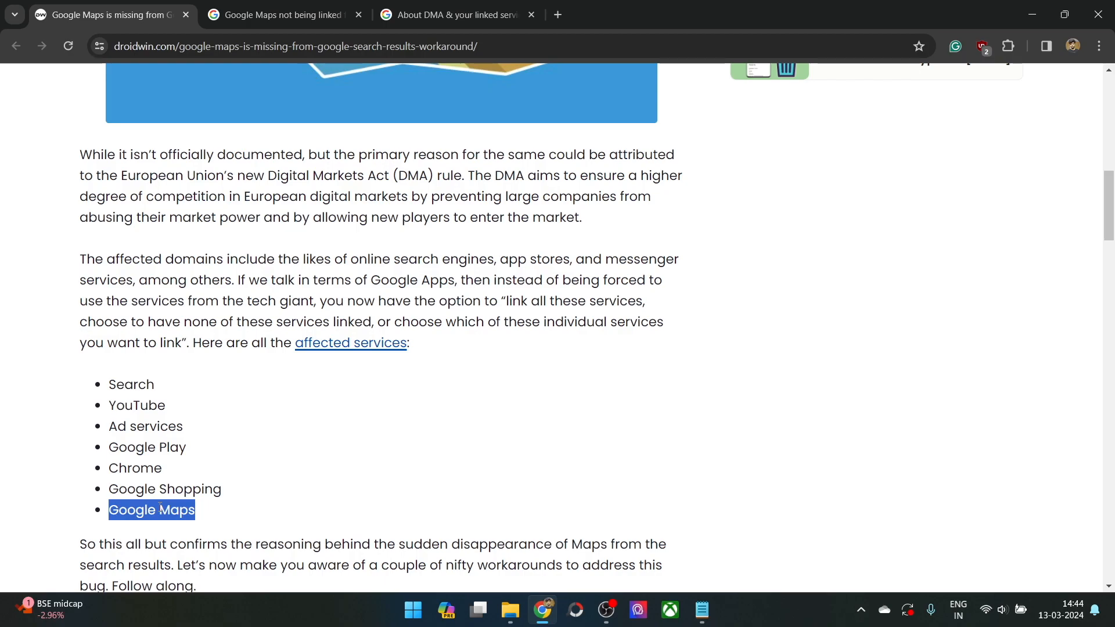
{"action": "mouse_move", "coordinate": [268, 165]}
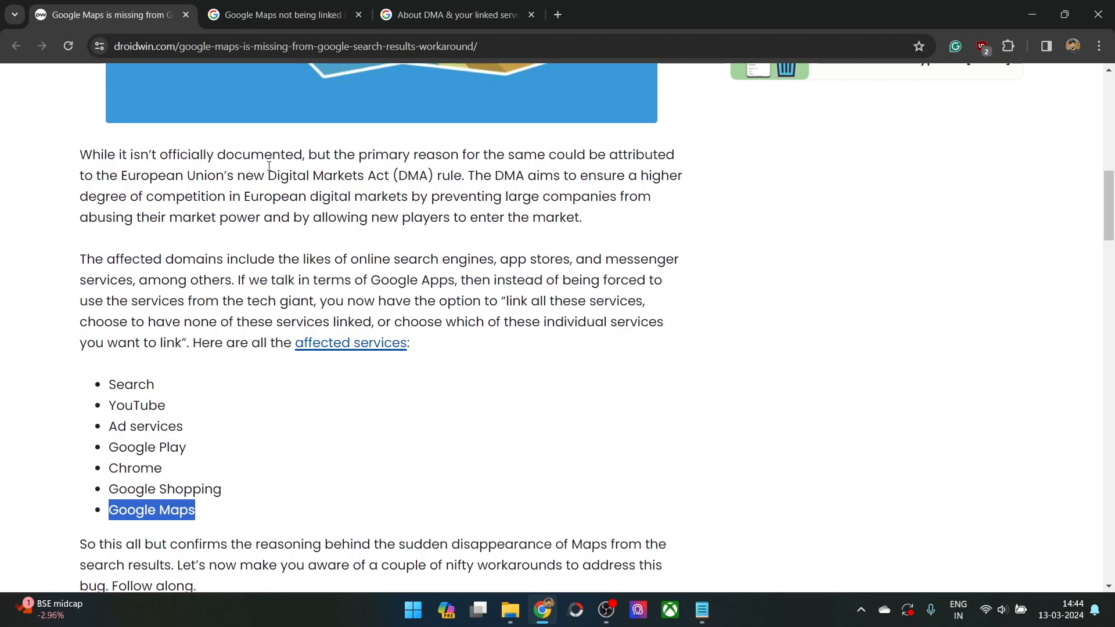
{"action": "left_click_drag", "start_coordinate": [269, 175], "coordinate": [461, 175]}
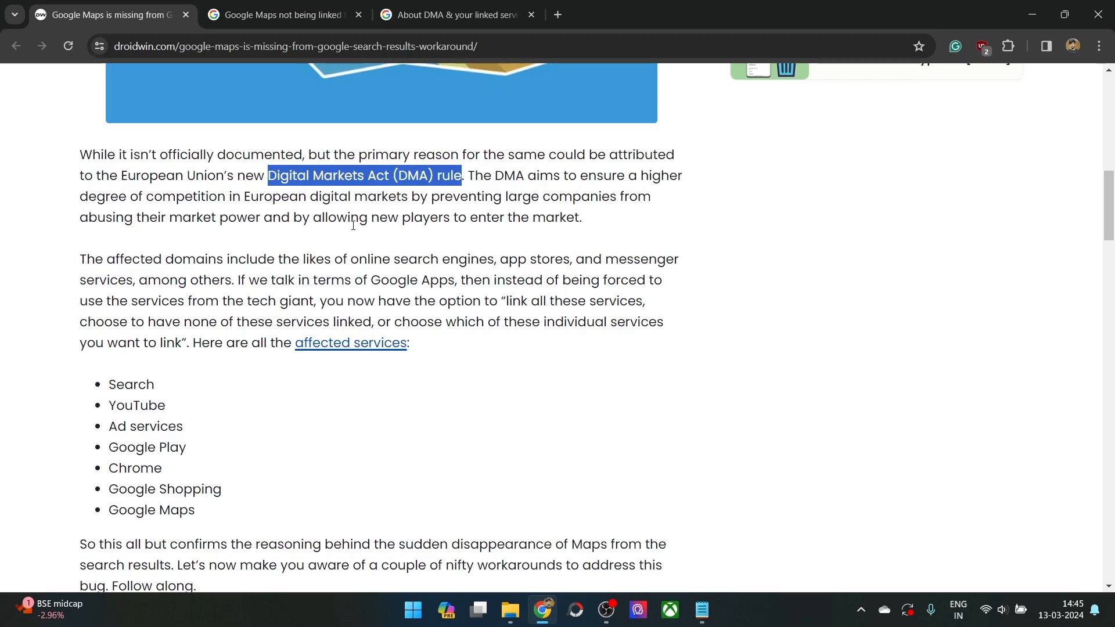
Glance at the forum thread, then scroll the droidwin article's fix section.
{"action": "left_click", "coordinate": [282, 14]}
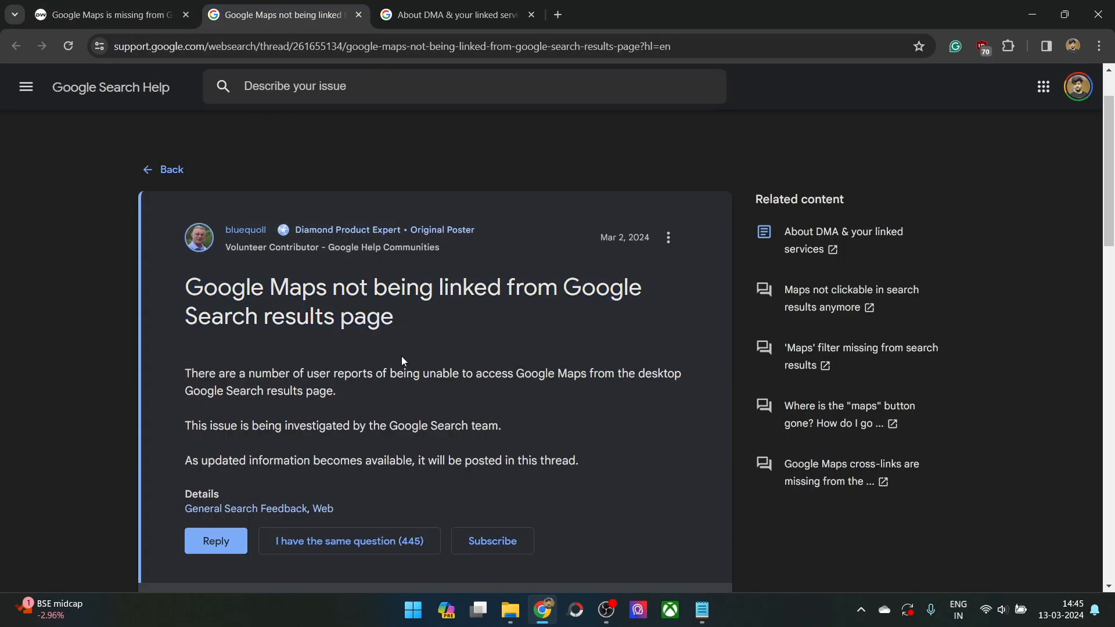
{"action": "left_click", "coordinate": [107, 14]}
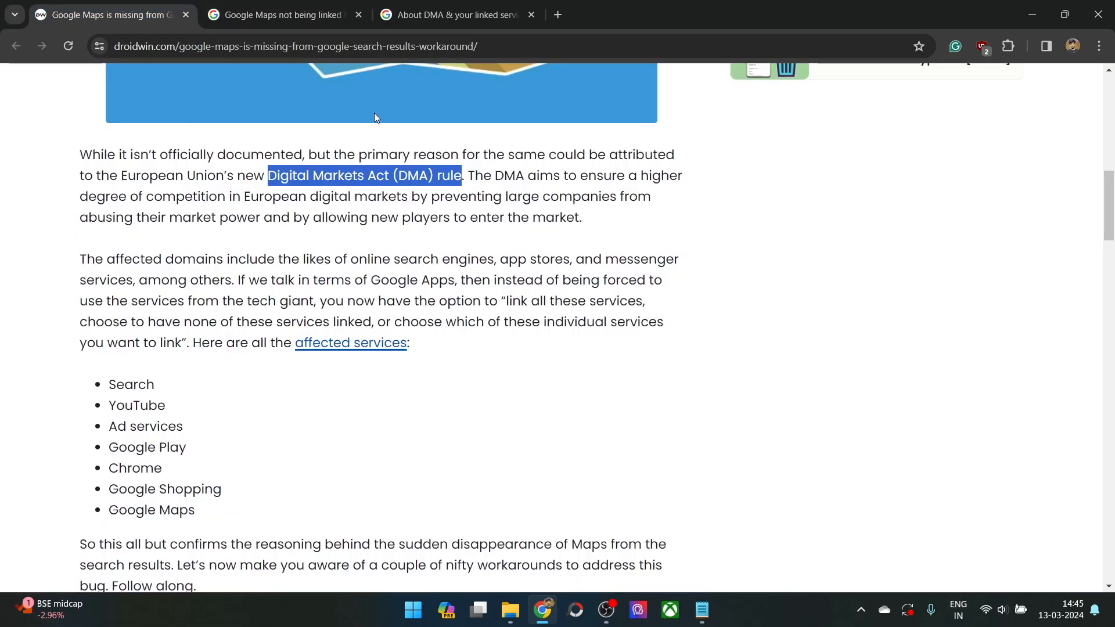
{"action": "mouse_move", "coordinate": [190, 267]}
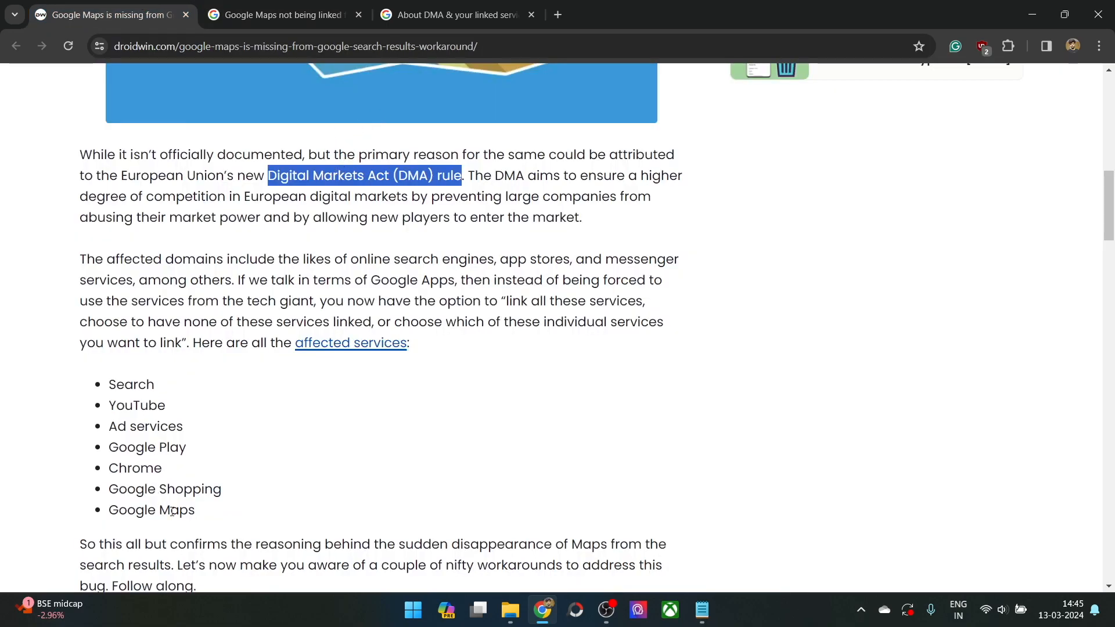
{"action": "scroll", "scroll_direction": "down", "scroll_amount": 3}
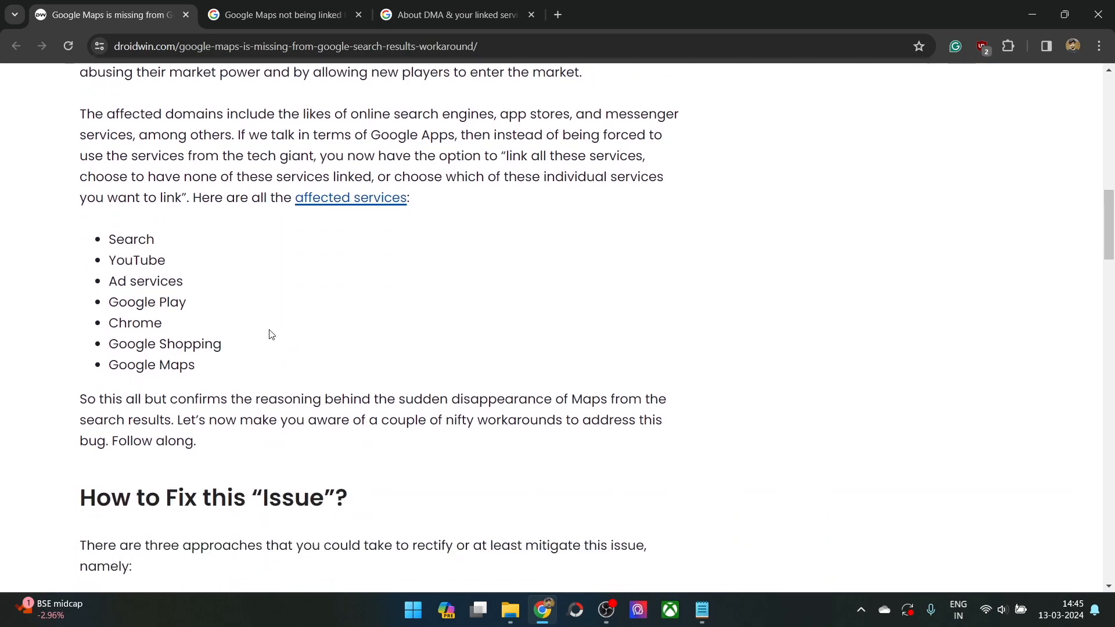
{"action": "scroll", "scroll_direction": "up", "scroll_amount": 3}
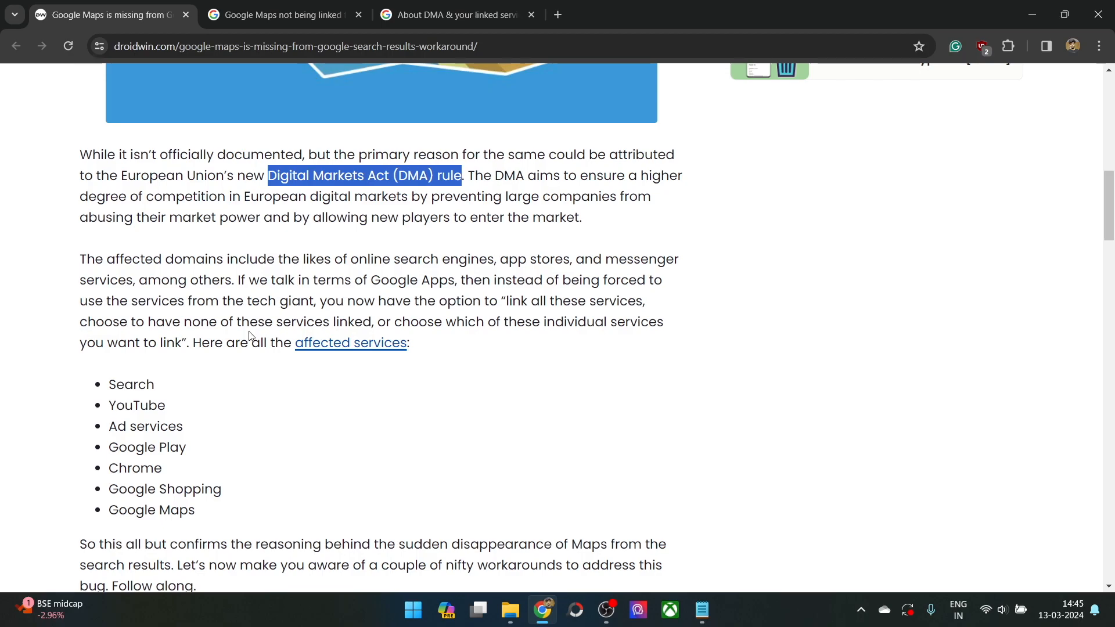
{"action": "scroll", "scroll_direction": "down", "scroll_amount": 3}
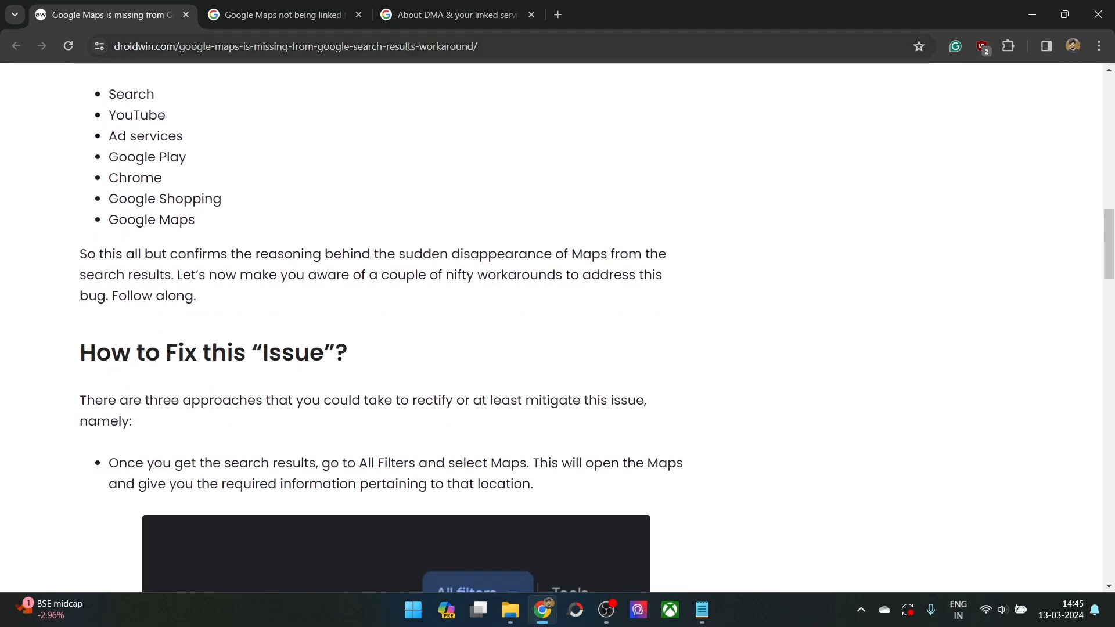
Bring up the About DMA & your linked services page and focus the address bar for a new search.
{"action": "left_click", "coordinate": [455, 14]}
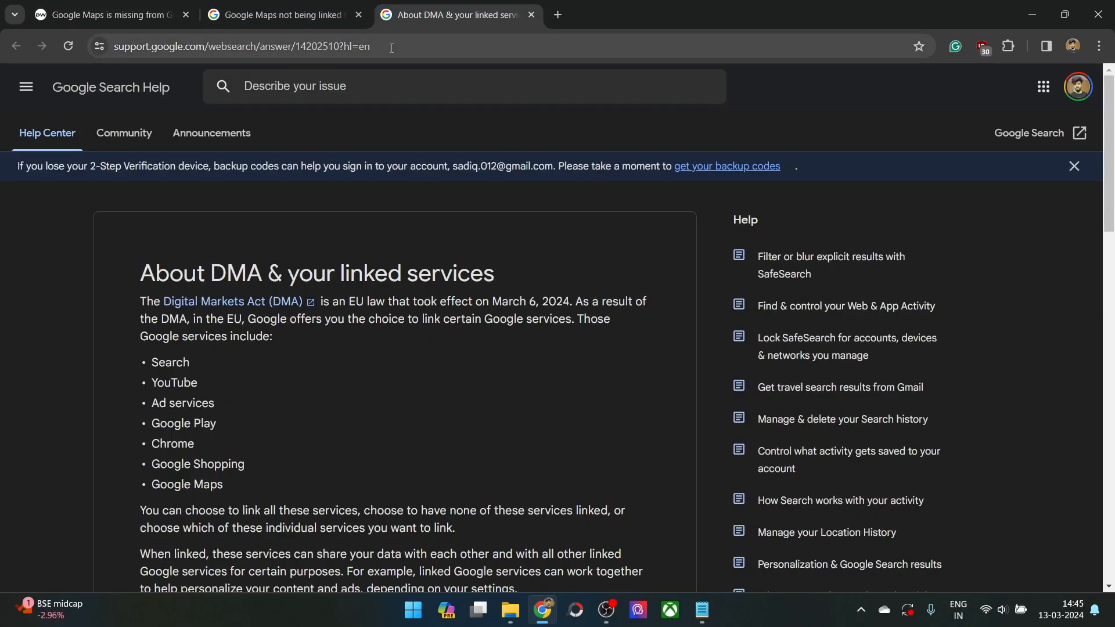
{"action": "left_click", "coordinate": [242, 47]}
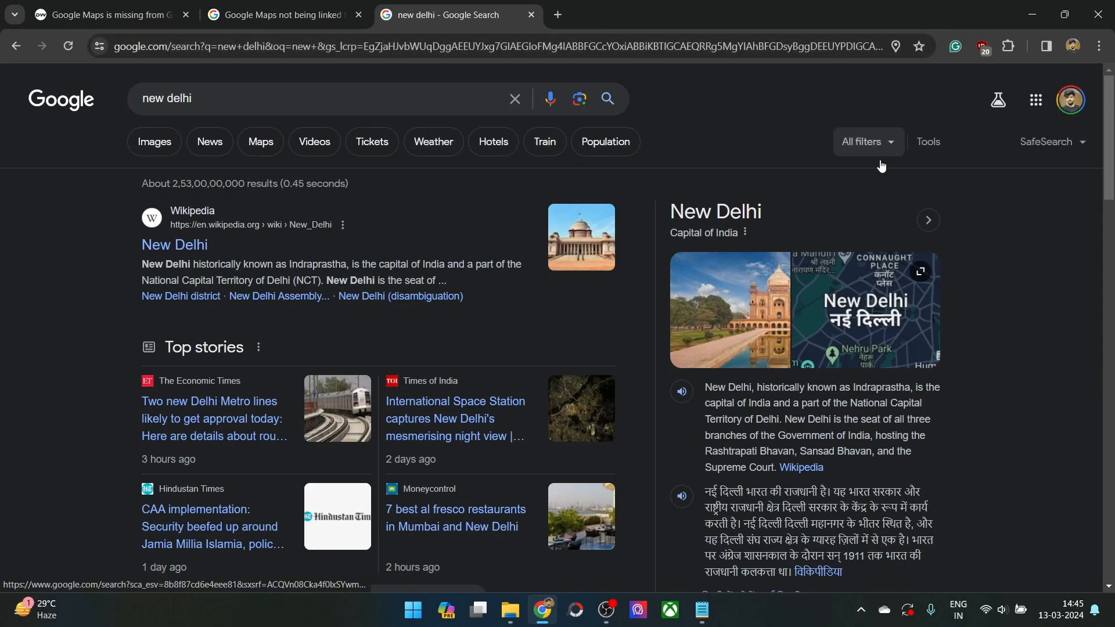
Choose Maps from the All filters list to show the New Delhi results in Google Maps.
{"action": "left_click", "coordinate": [861, 142]}
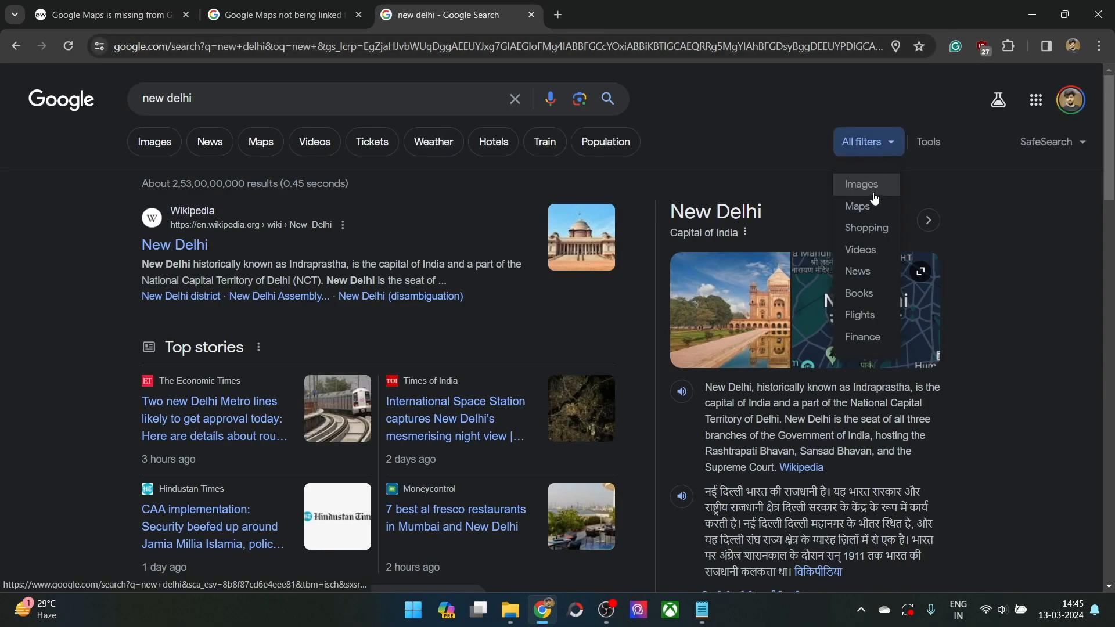
{"action": "left_click", "coordinate": [858, 206]}
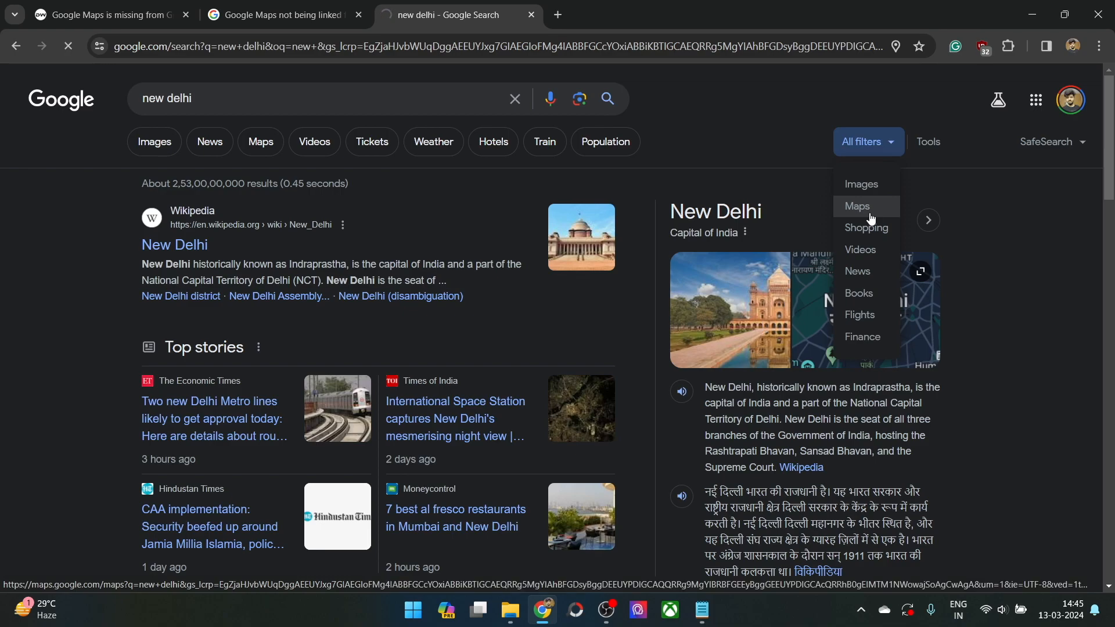
{"action": "left_click", "coordinate": [856, 206]}
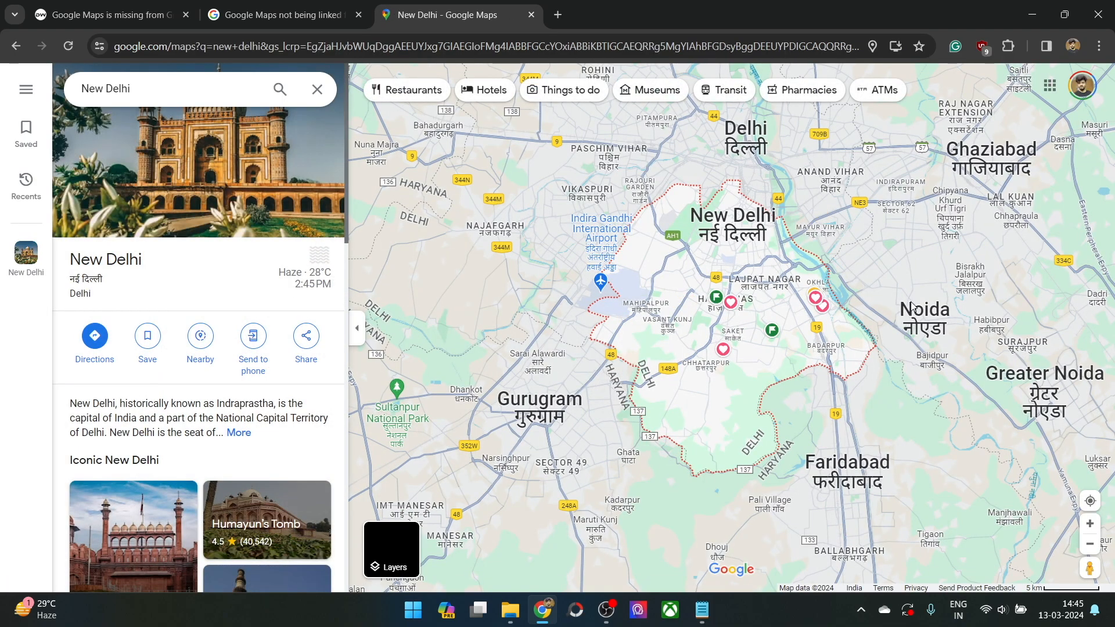
Return to the droidwin article and scroll down to its VPN-outside-Europe workaround.
{"action": "left_click", "coordinate": [107, 14]}
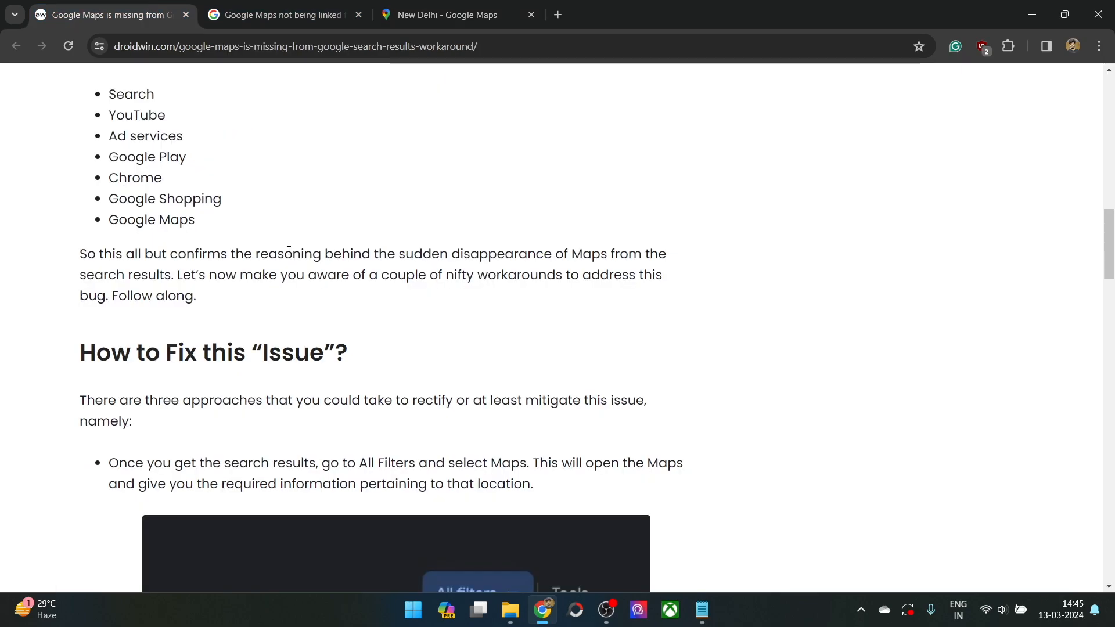
{"action": "scroll", "scroll_direction": "down", "scroll_amount": 3}
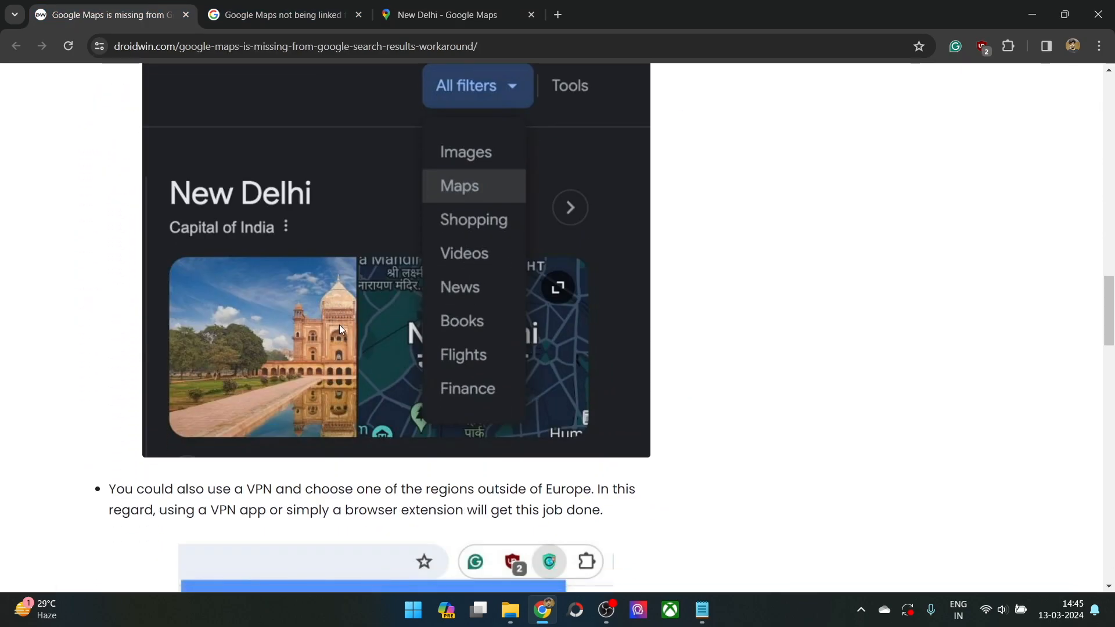
{"action": "mouse_move", "coordinate": [358, 374]}
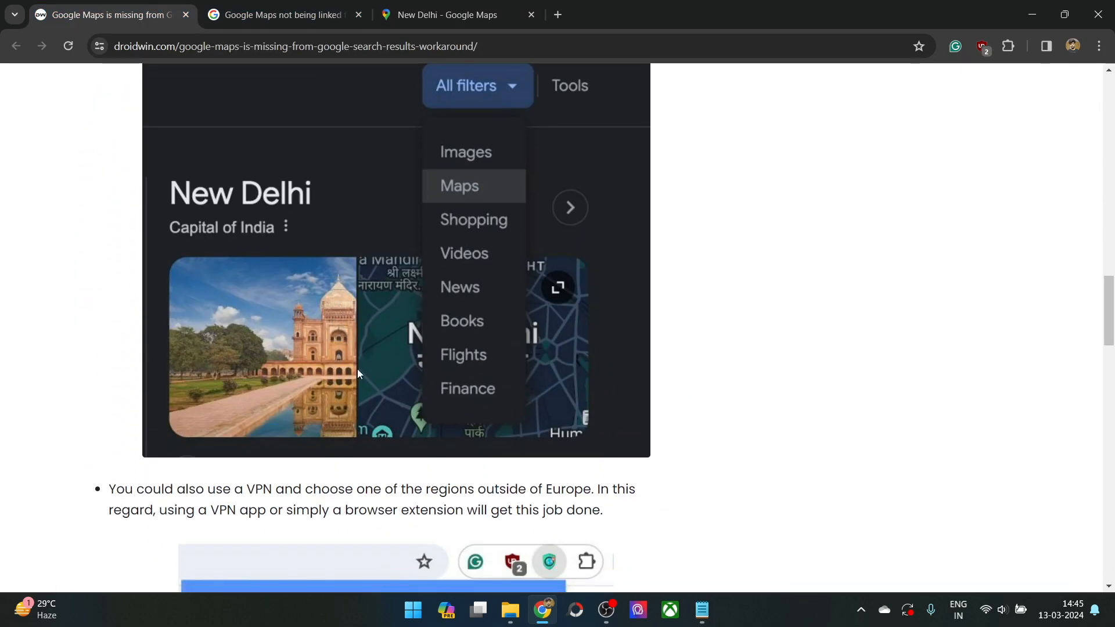
{"action": "scroll", "scroll_direction": "down", "scroll_amount": 3}
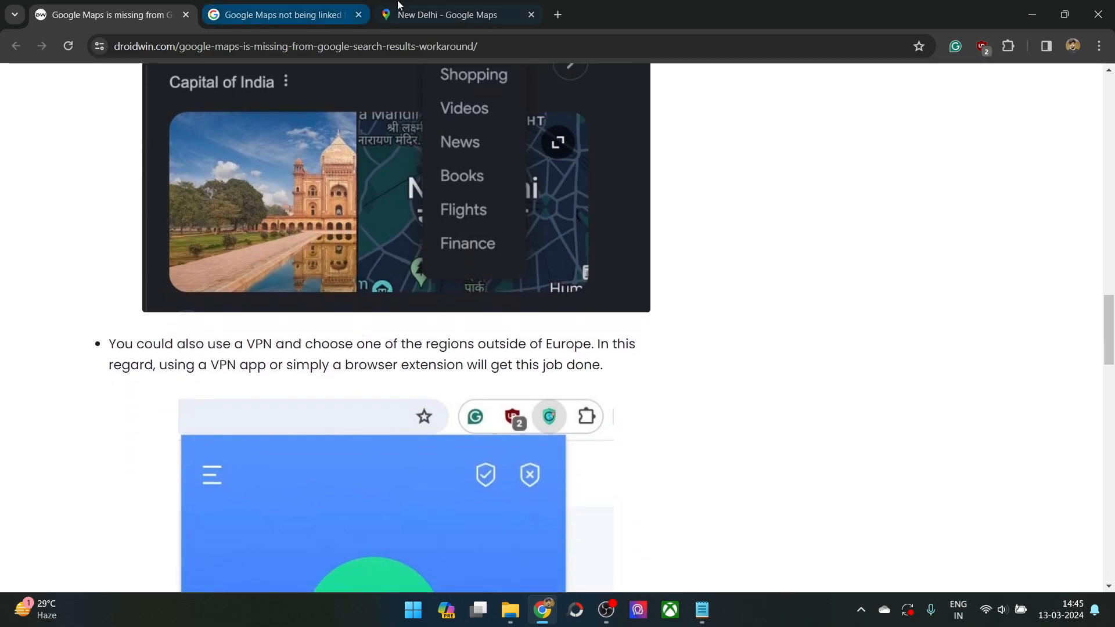
Return to the New Delhi map tab and get through the VeePN extension's introduction screens.
{"action": "left_click", "coordinate": [455, 14]}
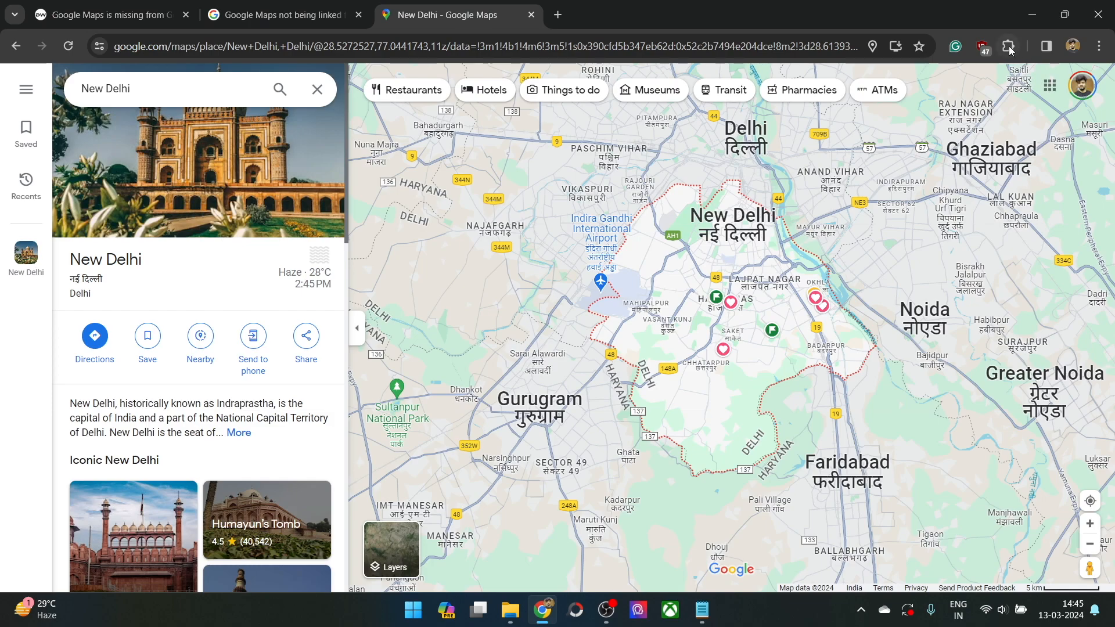
{"action": "left_click", "coordinate": [1007, 45]}
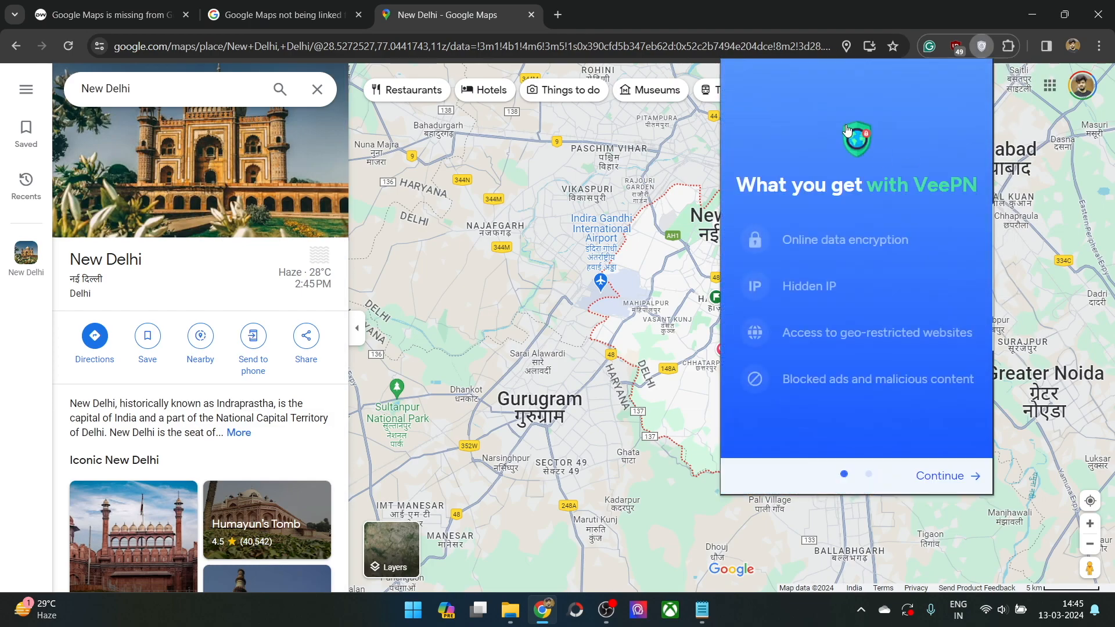
{"action": "left_click", "coordinate": [940, 475]}
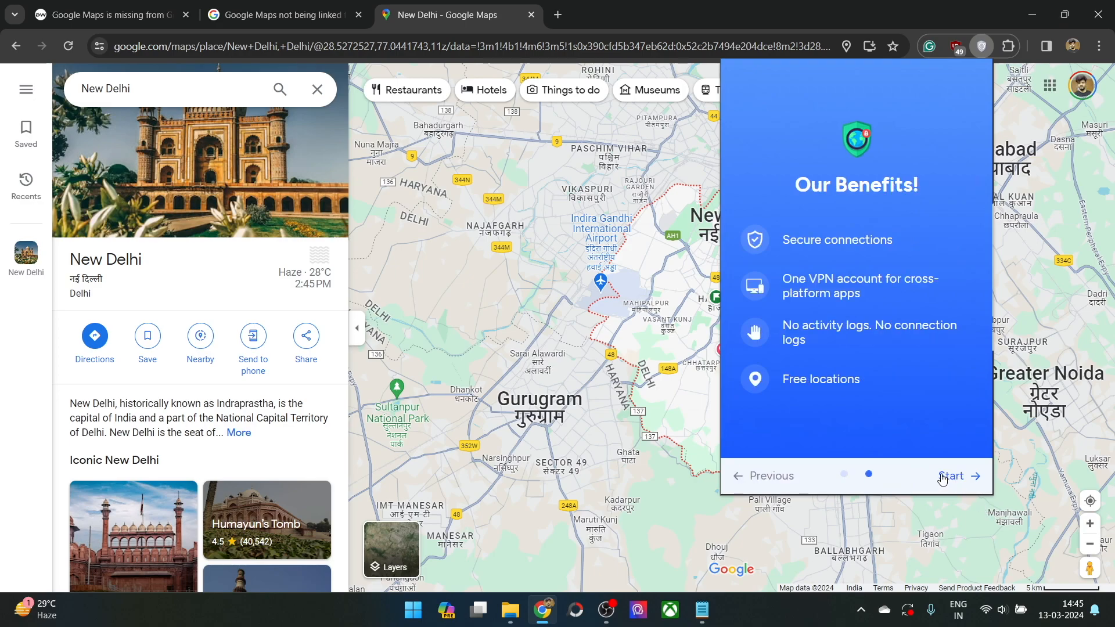
{"action": "left_click", "coordinate": [952, 475]}
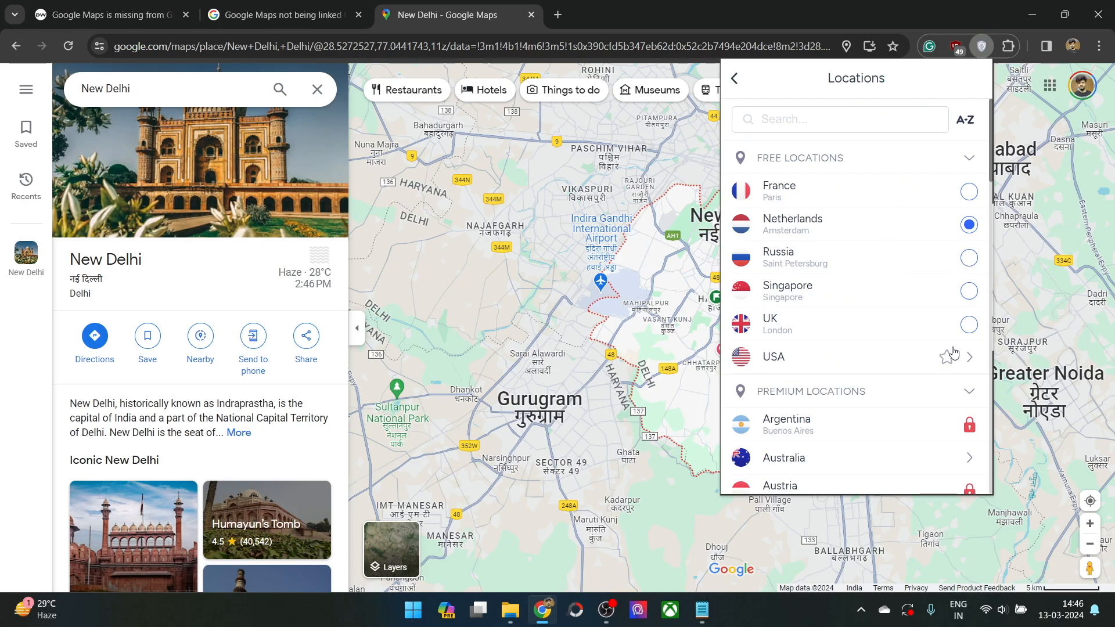
Select Virginia under USA as the VPN location, turn VeePN on, and start a fresh search.
{"action": "left_click", "coordinate": [967, 356]}
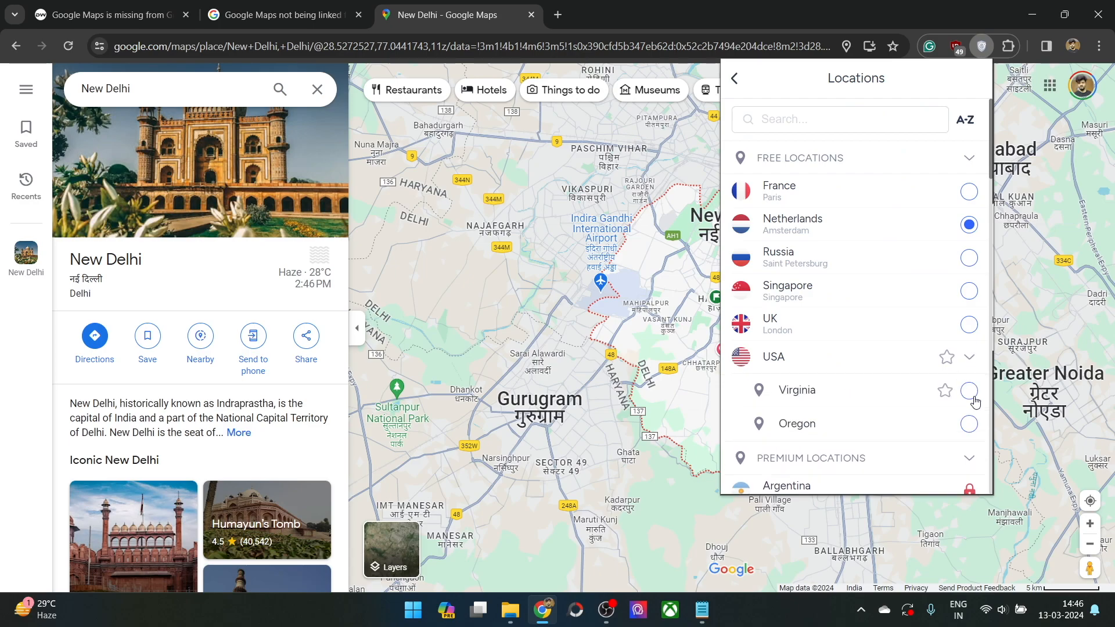
{"action": "left_click", "coordinate": [737, 78]}
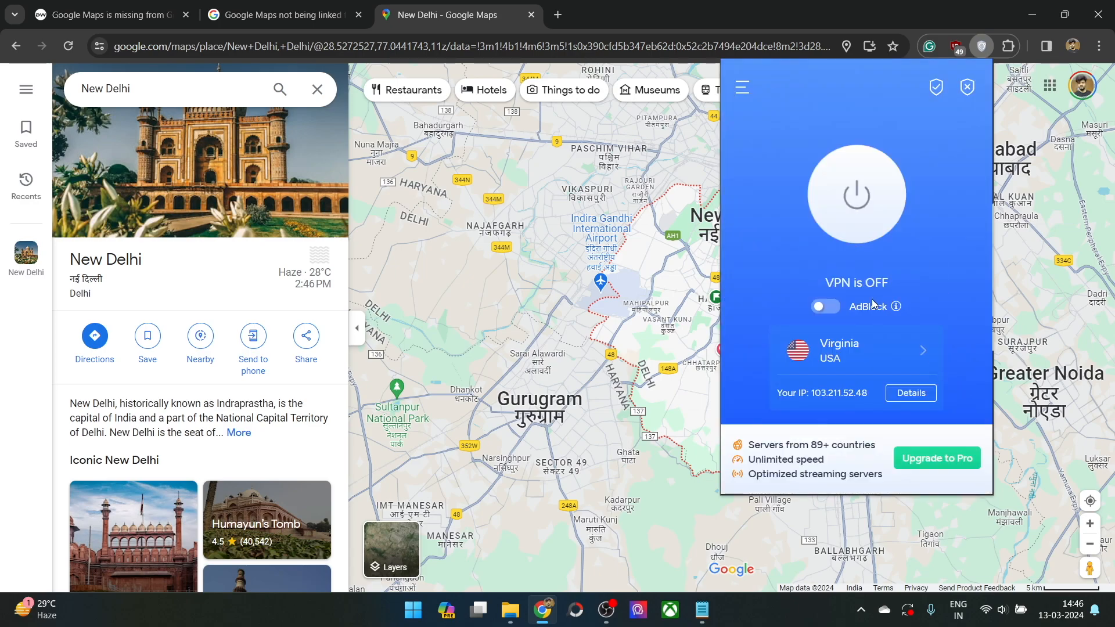
{"action": "left_click", "coordinate": [856, 195]}
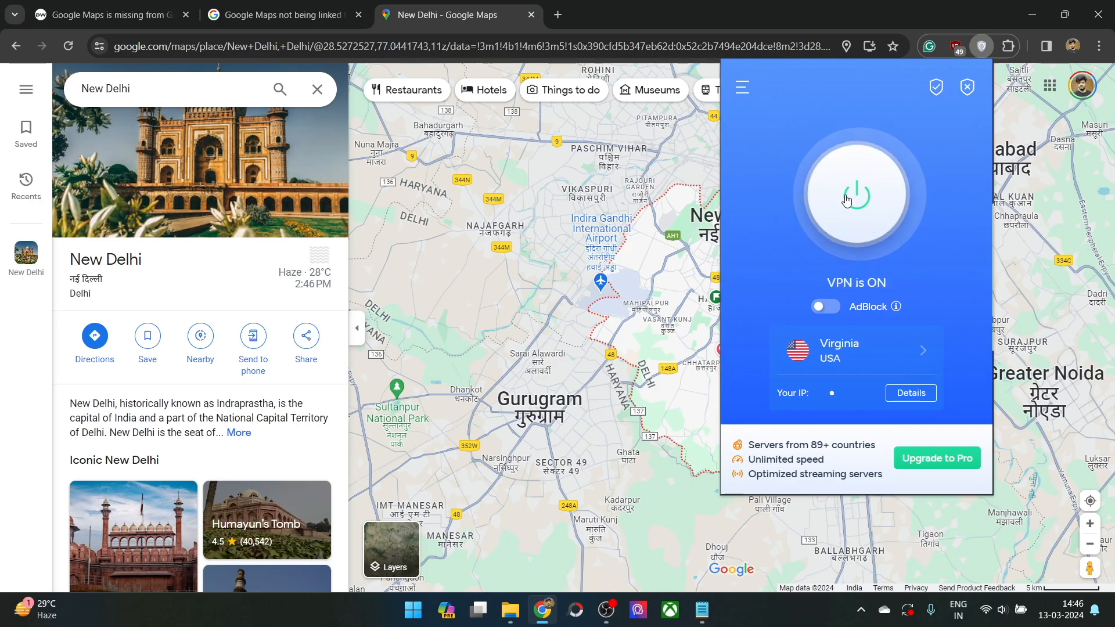
{"action": "left_click", "coordinate": [856, 194]}
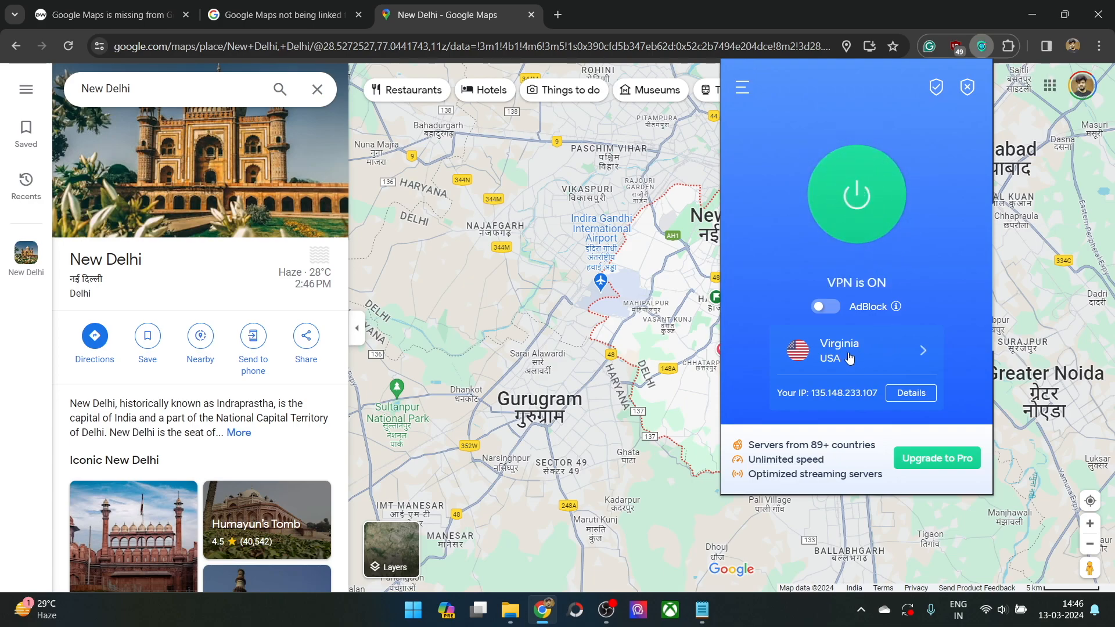
{"action": "left_click", "coordinate": [965, 87]}
{"action": "type", "text": "new delhi"}
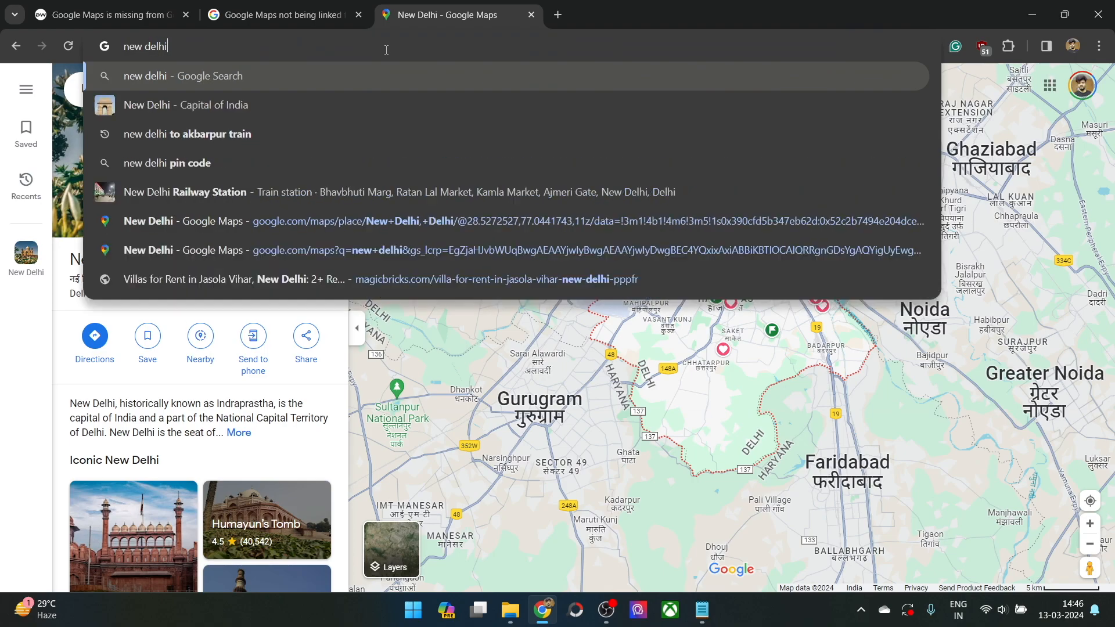
Rerun the 'new delhi' Google search and open its results via the Maps chip.
{"action": "left_click", "coordinate": [180, 76]}
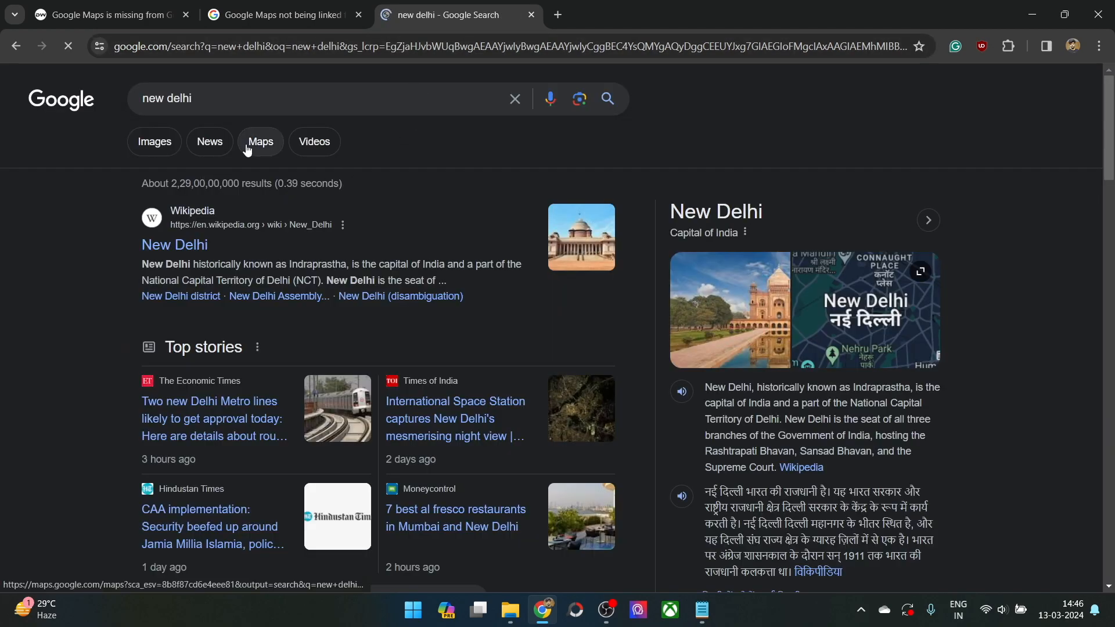
{"action": "left_click", "coordinate": [259, 140]}
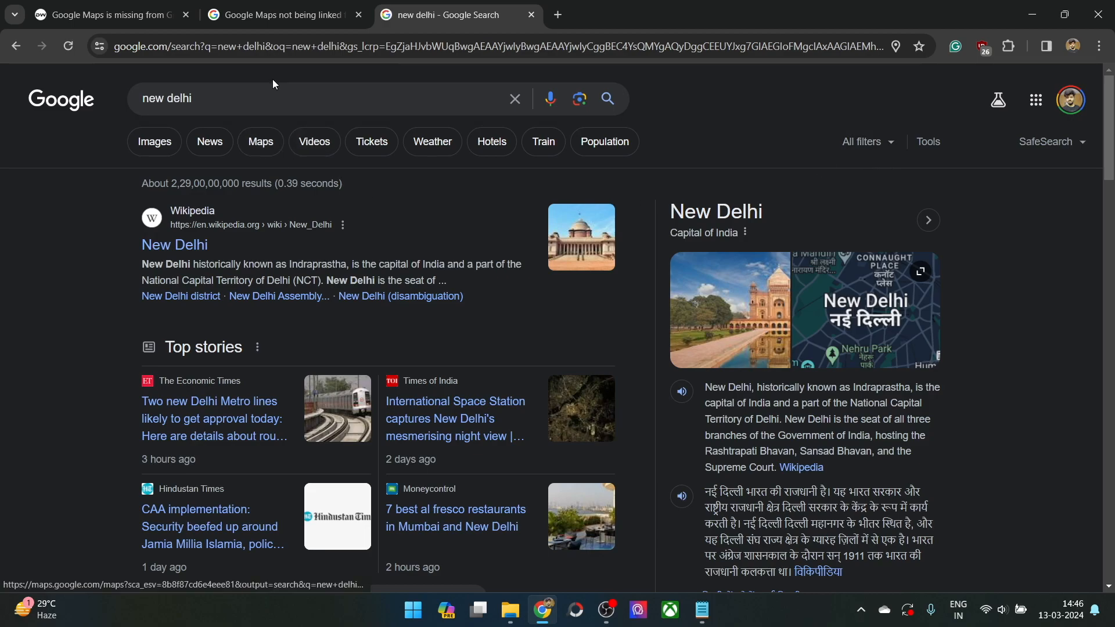
{"action": "left_click", "coordinate": [260, 142]}
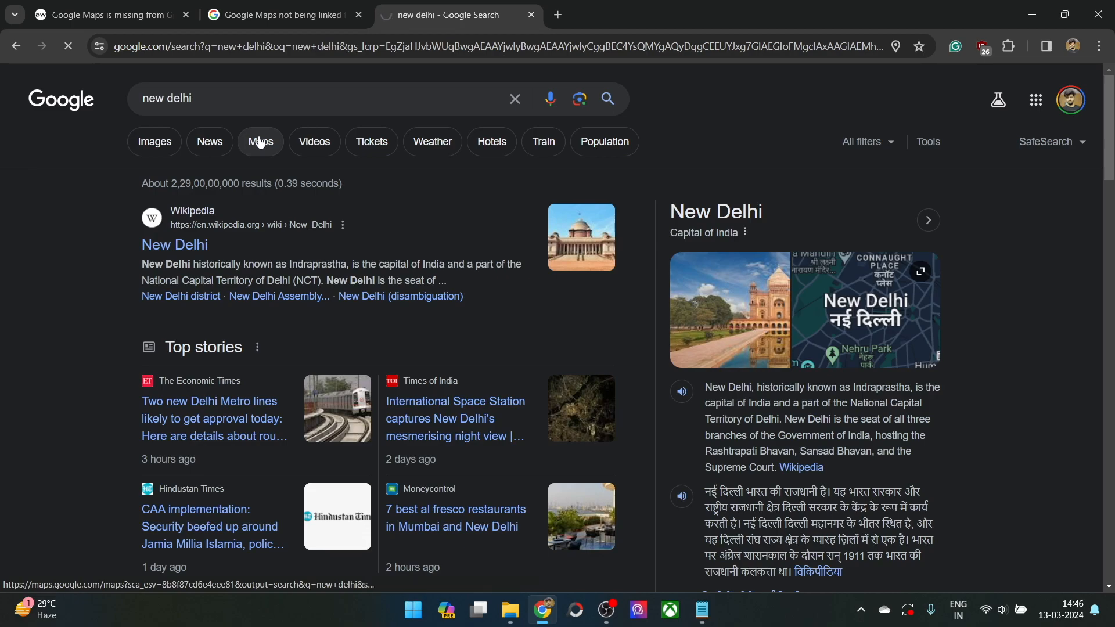
{"action": "left_click", "coordinate": [260, 142]}
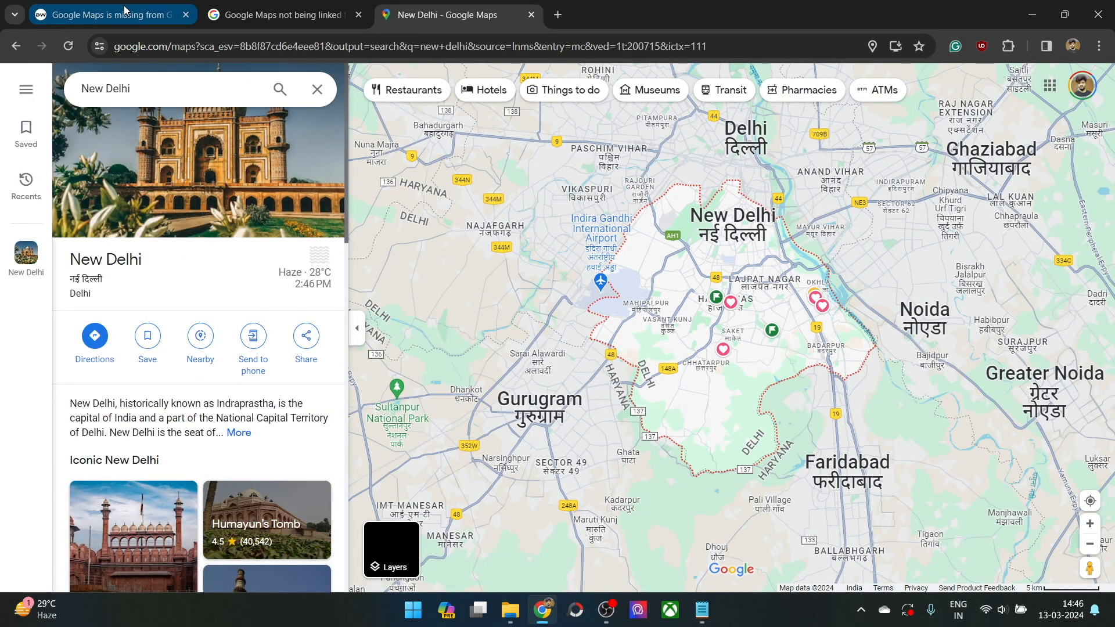
From the droidwin article, open the Google Search Maps Button store page and highlight its 3,000 users count.
{"action": "left_click", "coordinate": [106, 14]}
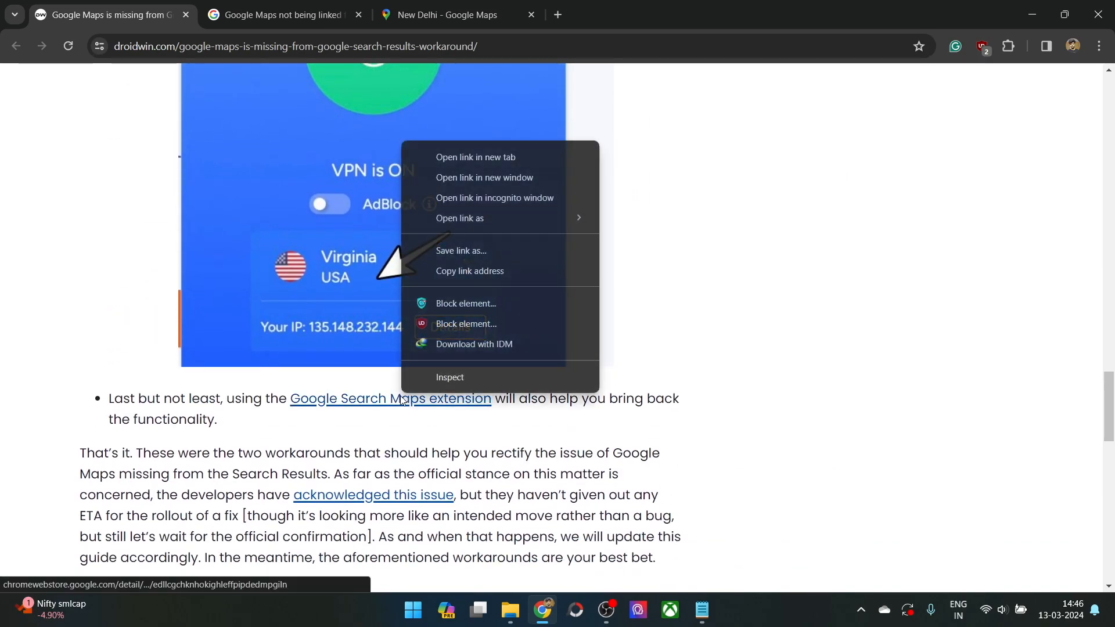
{"action": "left_click", "coordinate": [475, 158]}
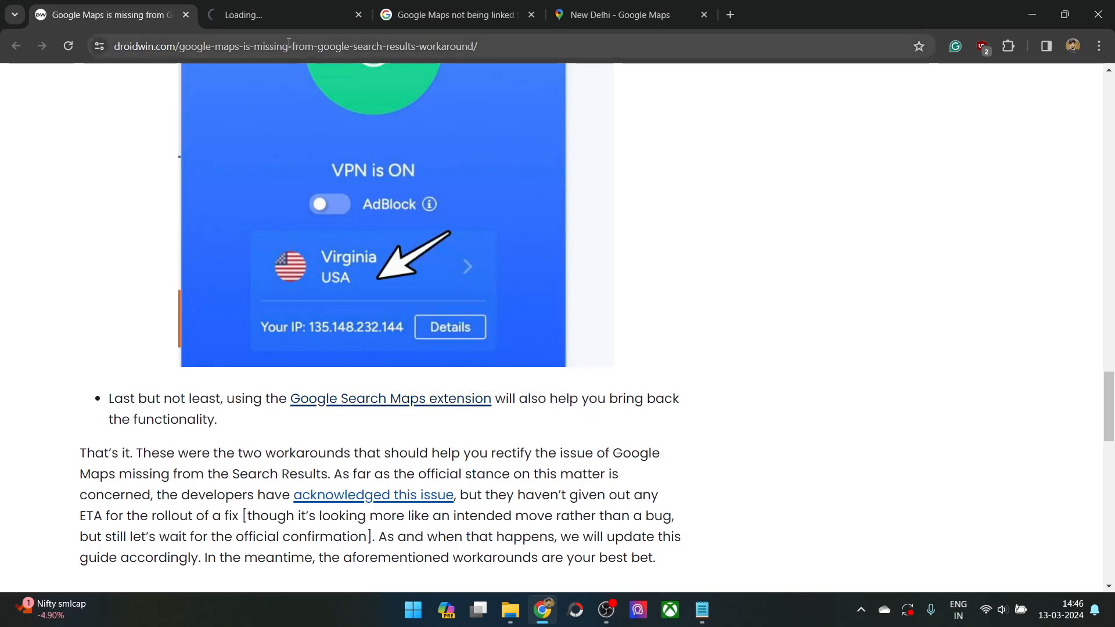
{"action": "left_click", "coordinate": [390, 399]}
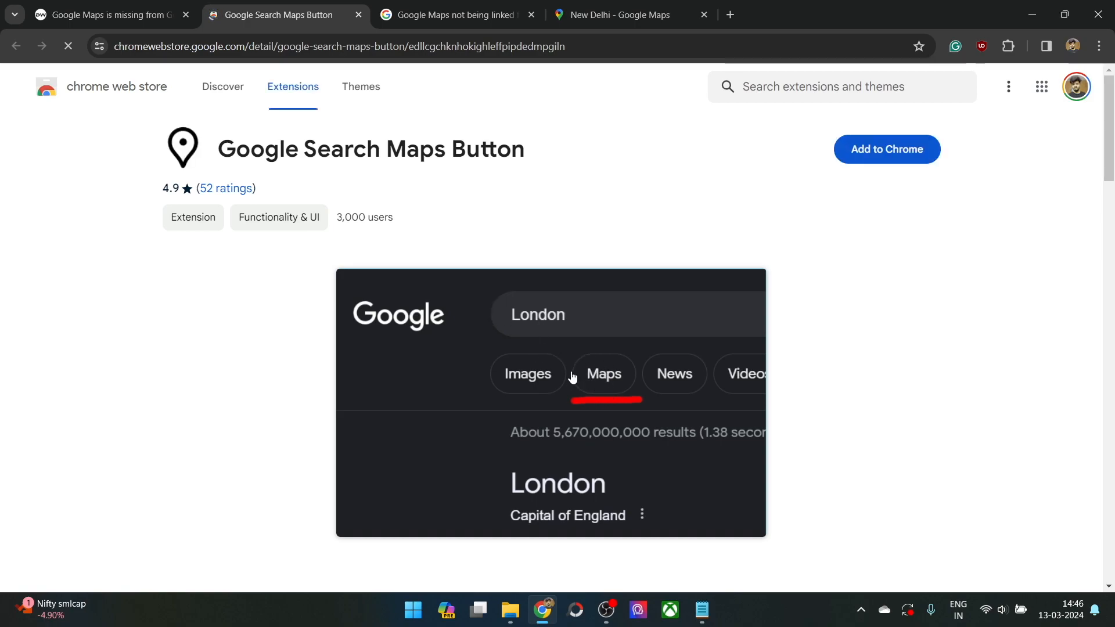
{"action": "mouse_move", "coordinate": [598, 377]}
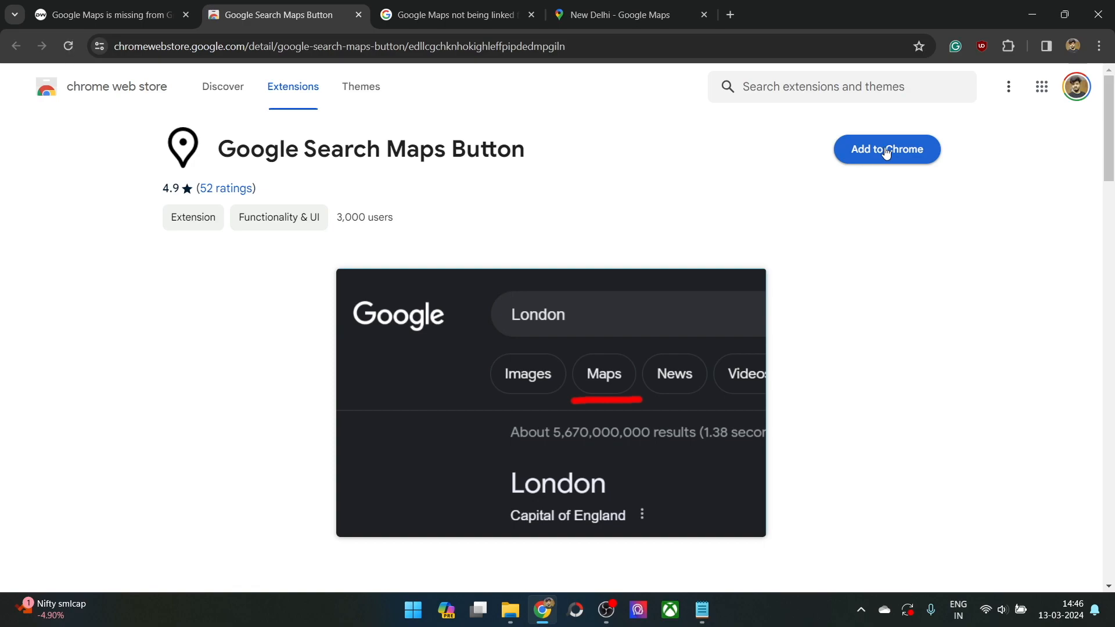
{"action": "mouse_move", "coordinate": [134, 169]}
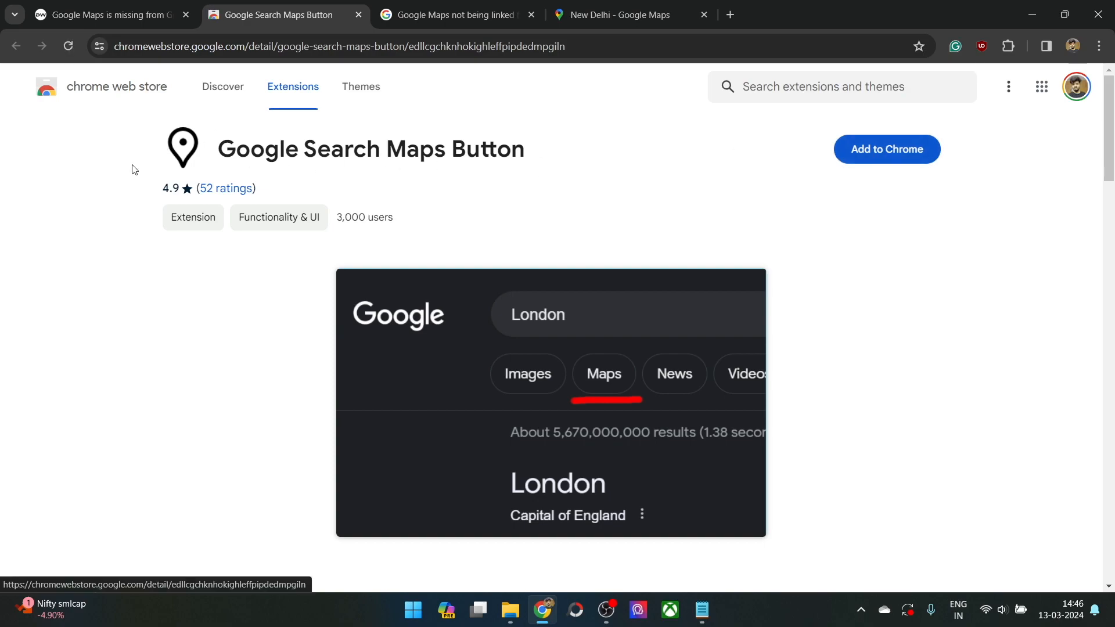
{"action": "double_click", "coordinate": [379, 216]}
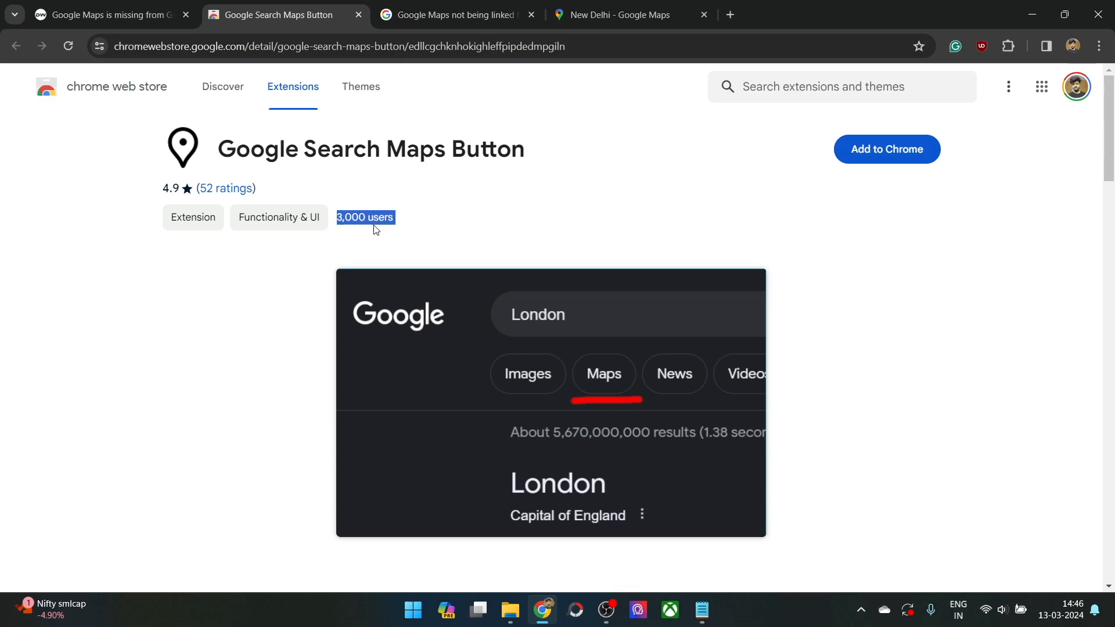
{"action": "mouse_move", "coordinate": [606, 384]}
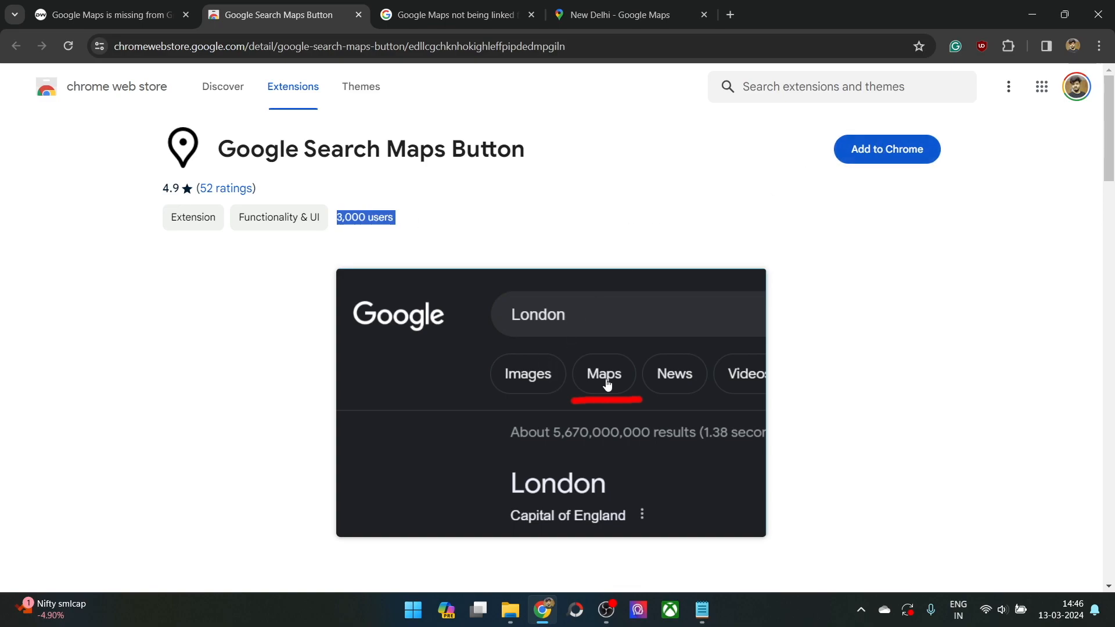
Revisit the New Delhi search results, then return to the droidwin workaround article.
{"action": "left_click", "coordinate": [107, 14]}
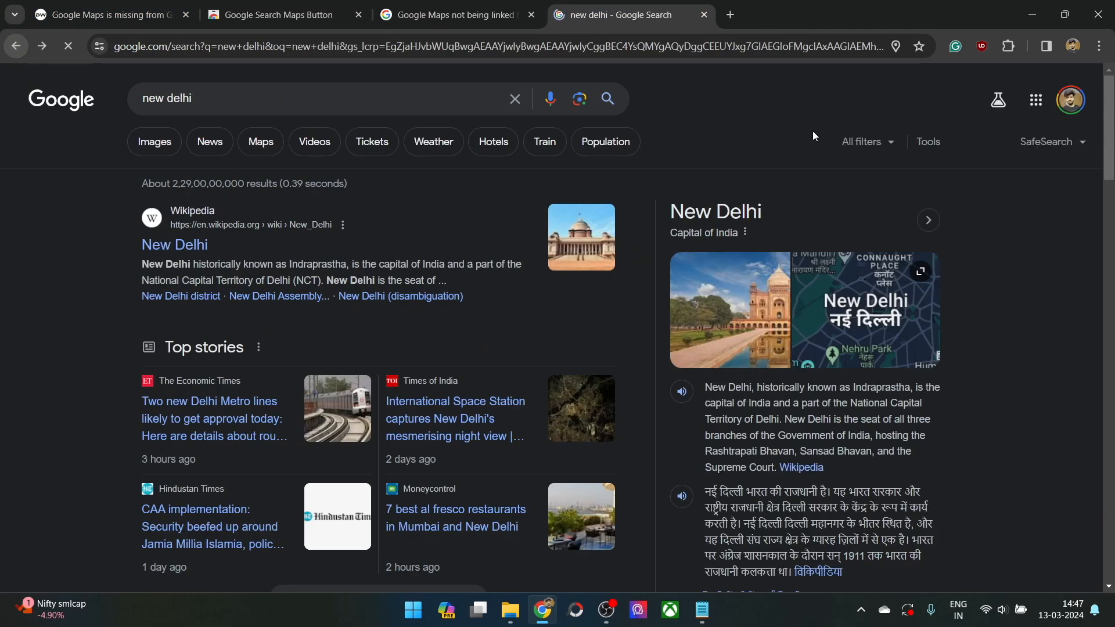
{"action": "left_click", "coordinate": [867, 142]}
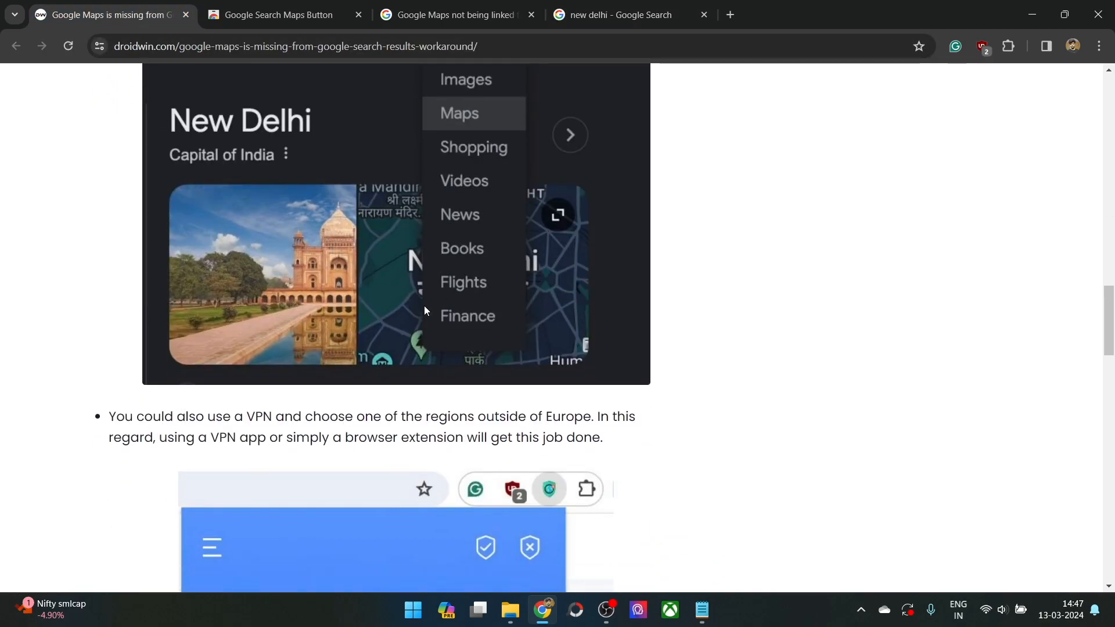
{"action": "scroll", "scroll_direction": "down", "scroll_amount": 3}
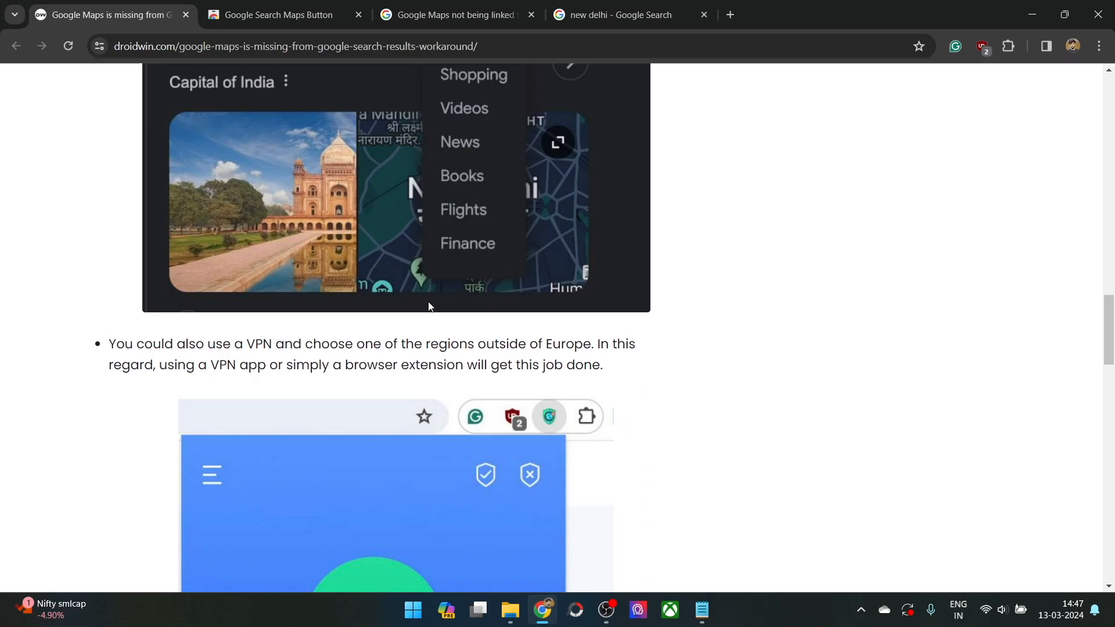
{"action": "scroll", "scroll_direction": "down", "scroll_amount": 3}
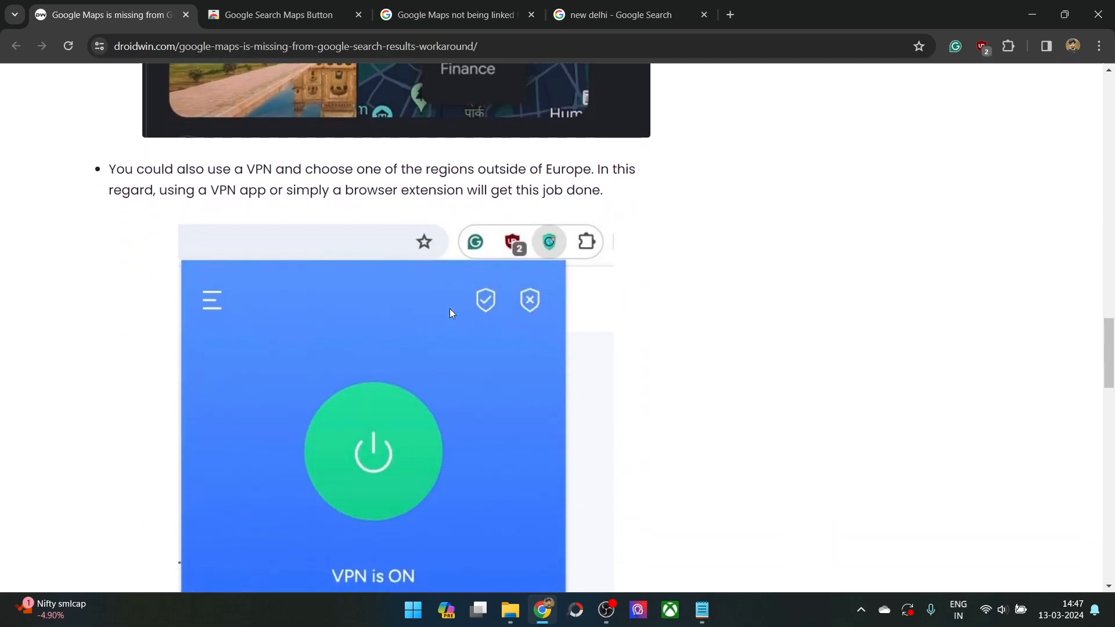
{"action": "scroll", "scroll_direction": "down", "scroll_amount": 3}
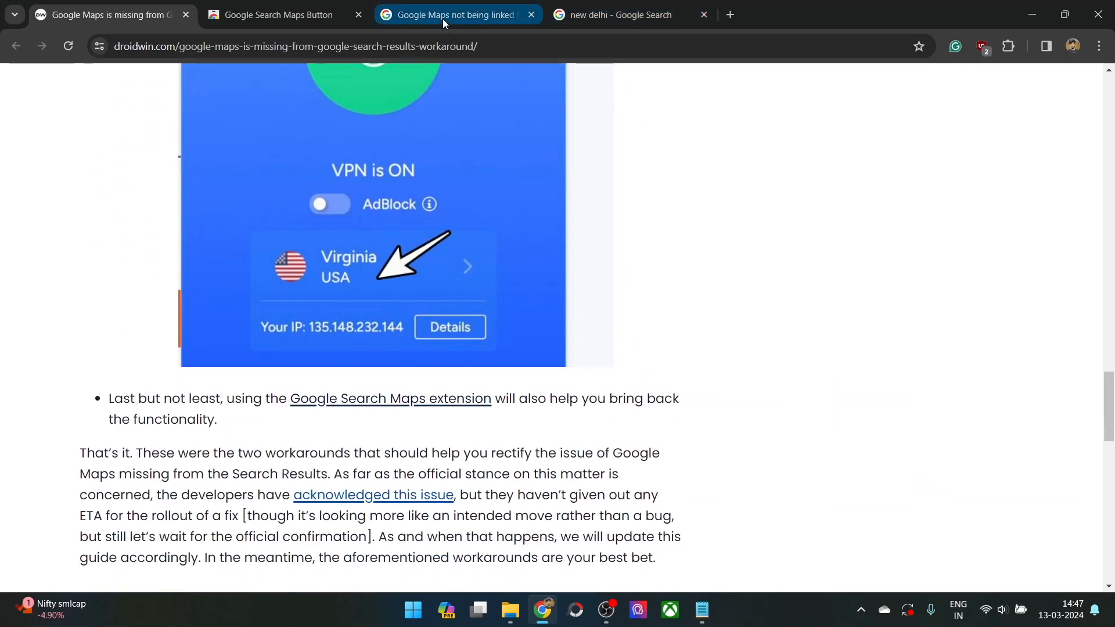
{"action": "left_click", "coordinate": [278, 14]}
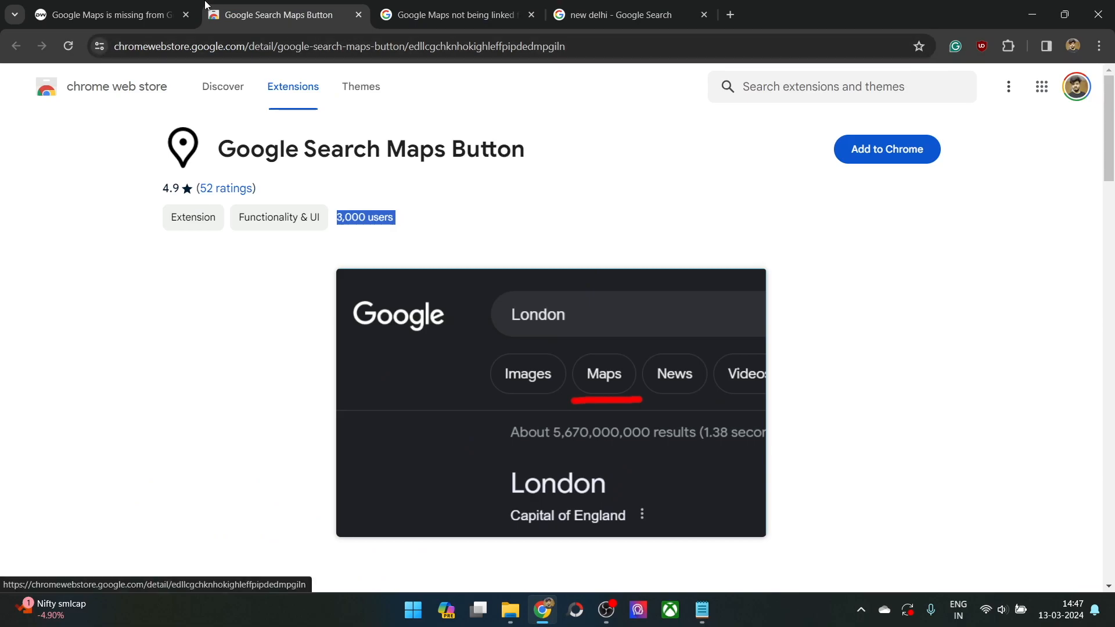
{"action": "left_click", "coordinate": [107, 14]}
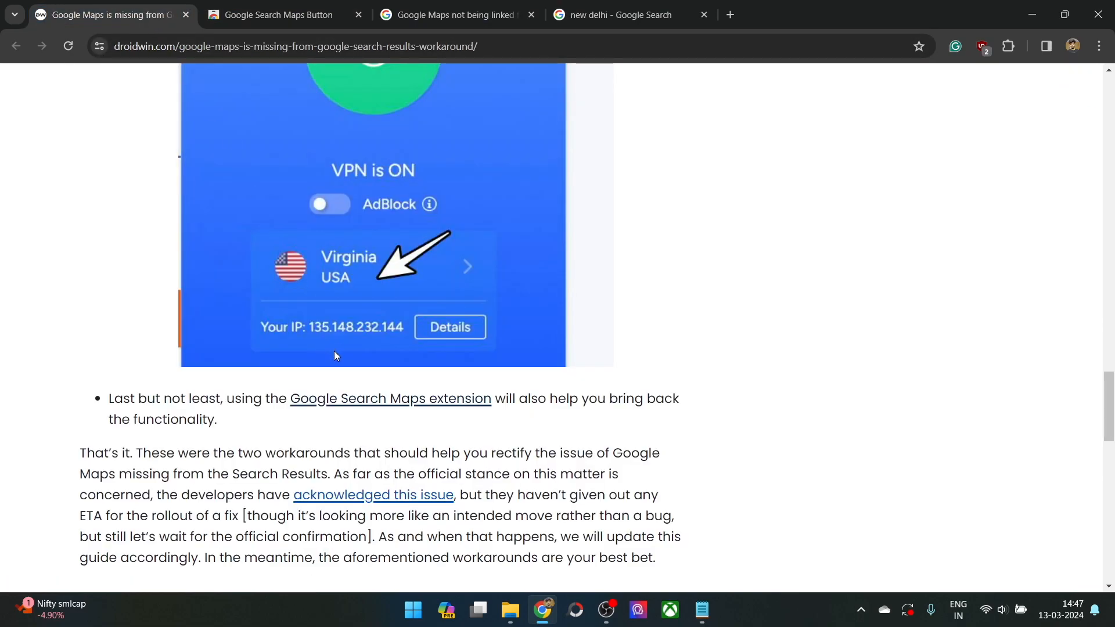
{"action": "mouse_move", "coordinate": [372, 494]}
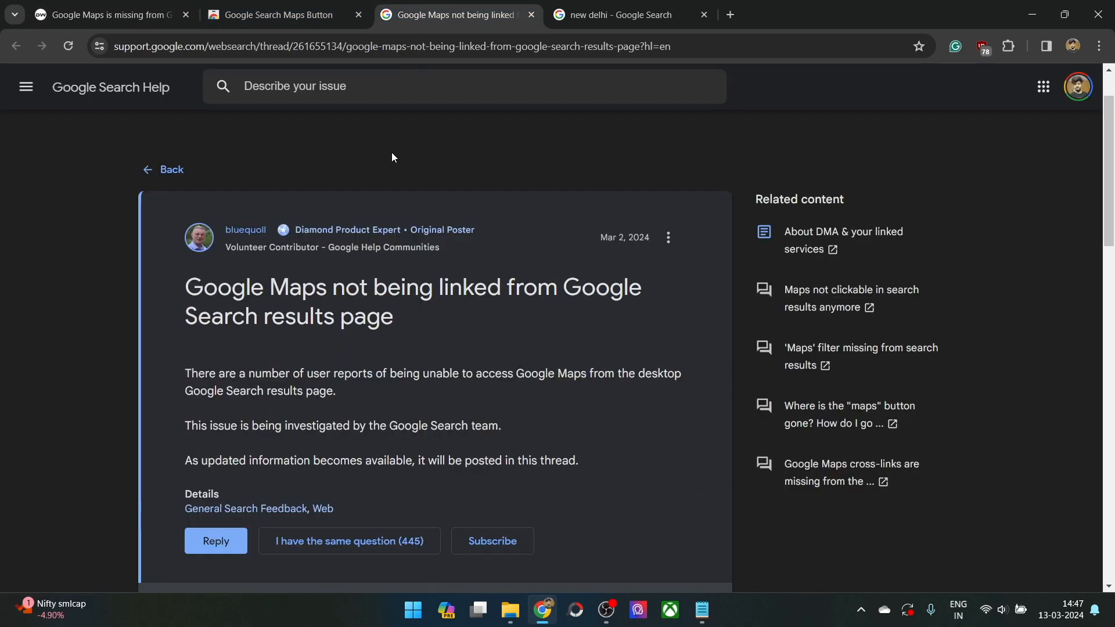
{"action": "left_click", "coordinate": [104, 14]}
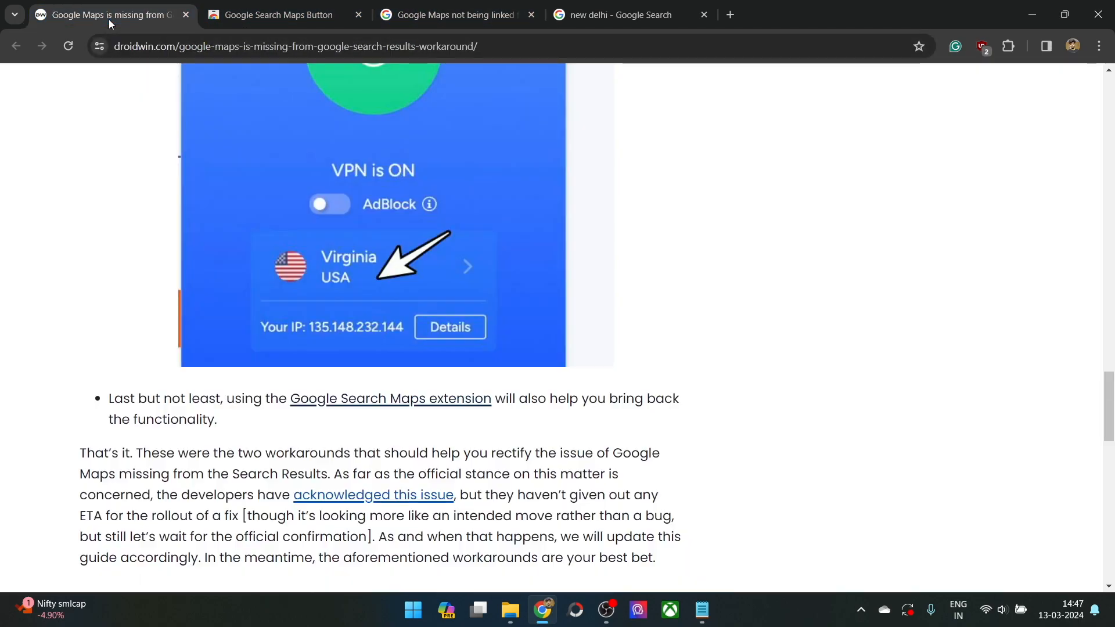
Scroll the droidwin article through its DMA explanation down to the closing 'acknowledged this issue' link.
{"action": "scroll", "scroll_direction": "up", "scroll_amount": 3}
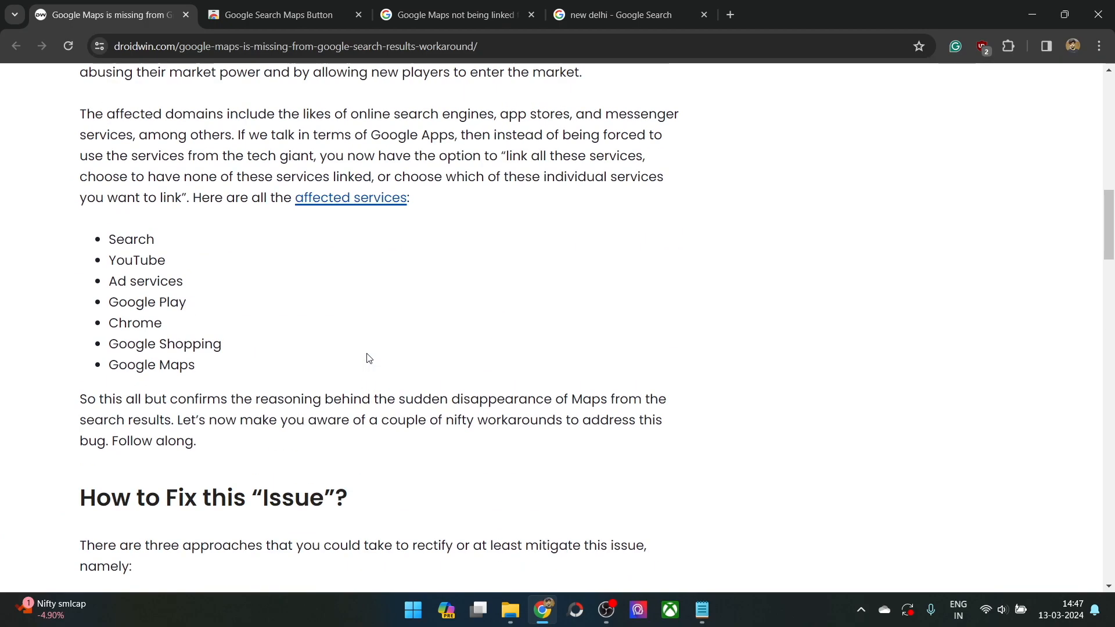
{"action": "scroll", "scroll_direction": "up", "scroll_amount": 3}
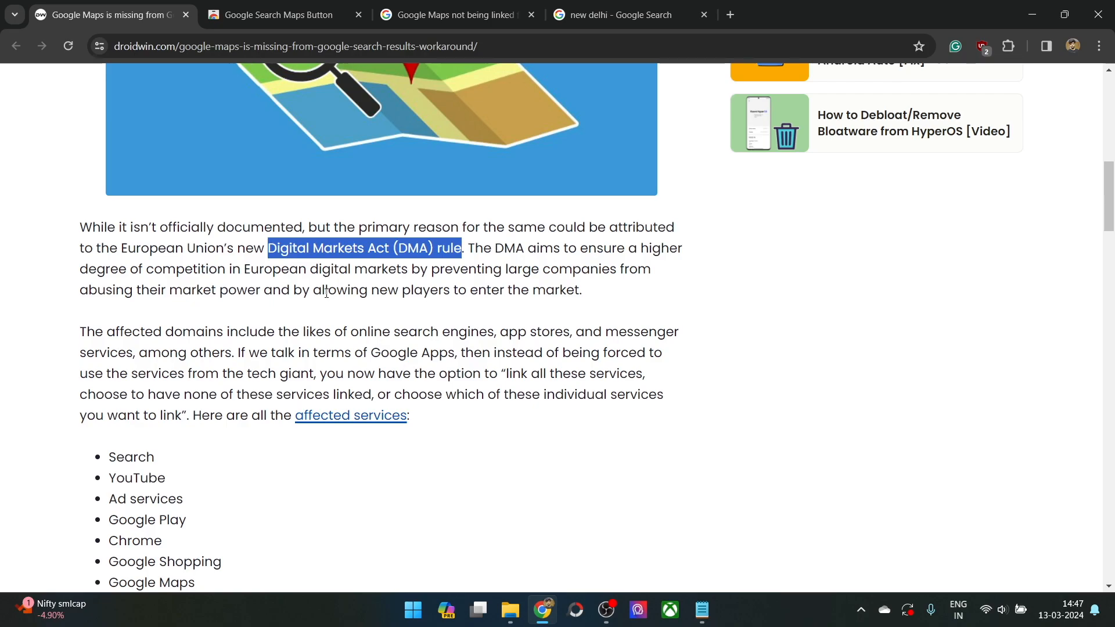
{"action": "scroll", "scroll_direction": "down", "scroll_amount": 3}
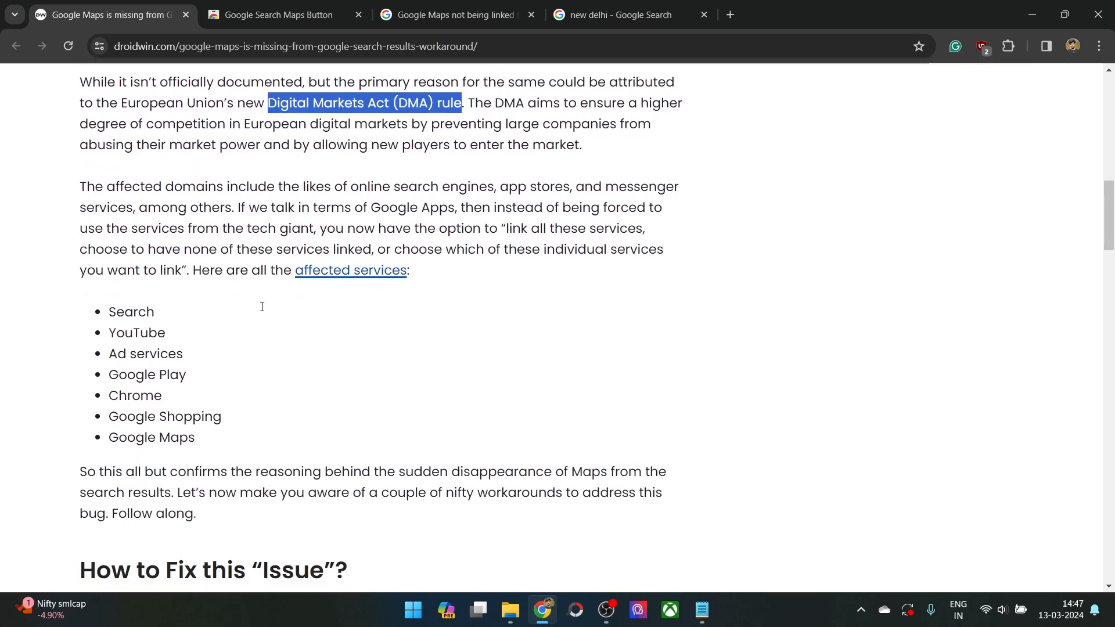
{"action": "scroll", "scroll_direction": "down", "scroll_amount": 3}
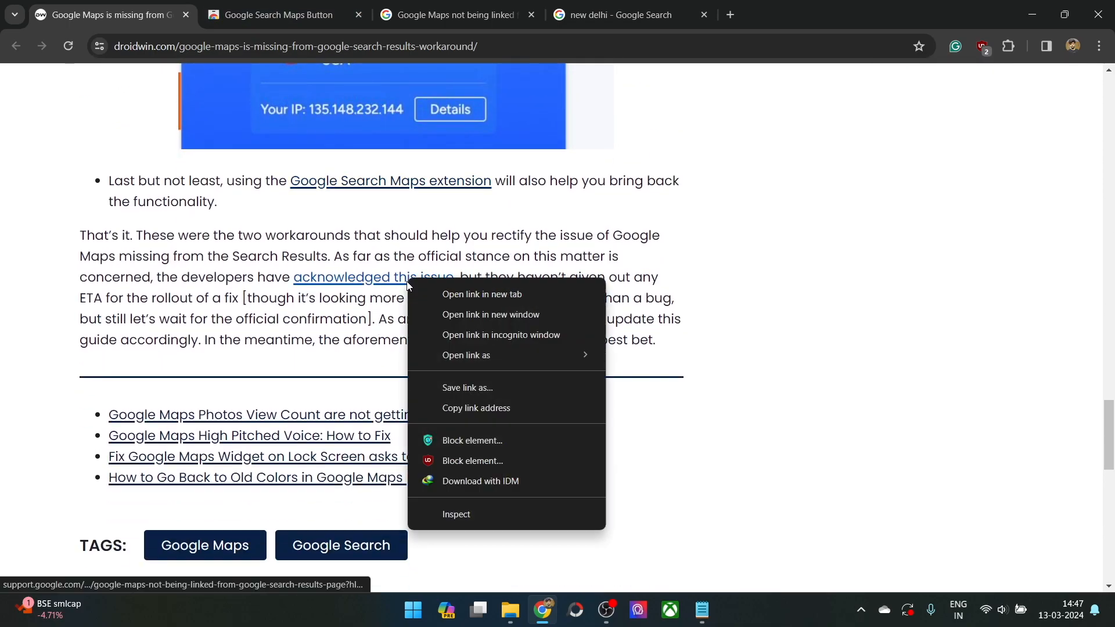
Open the 'acknowledged this issue' and 'affected services' links in new tabs, then return to the droidwin tab.
{"action": "left_click", "coordinate": [482, 294]}
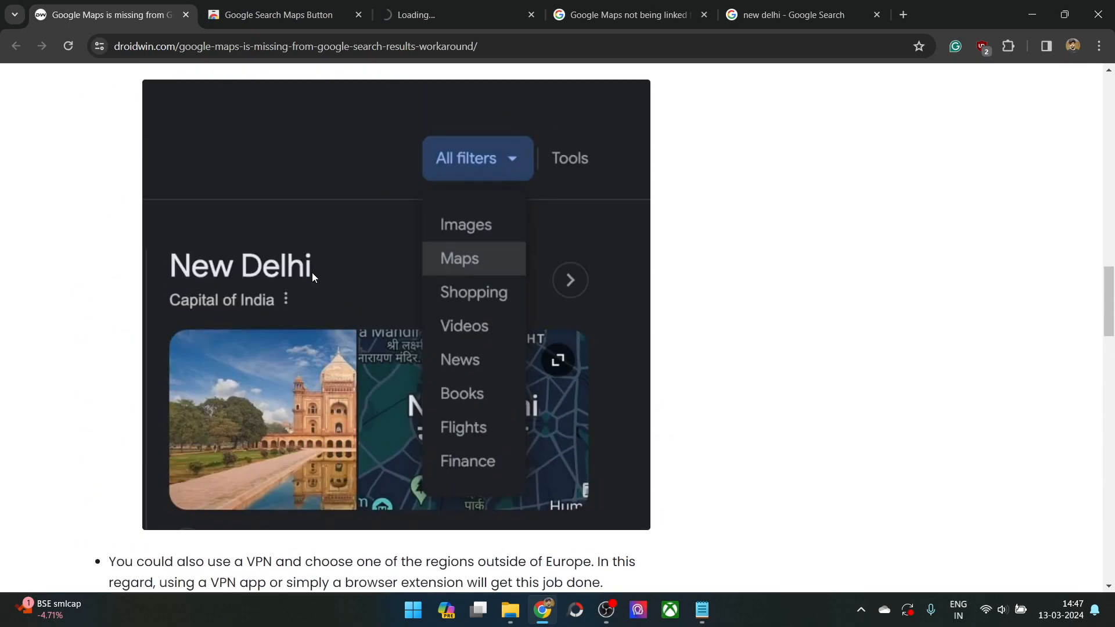
{"action": "scroll", "scroll_direction": "up", "scroll_amount": 3}
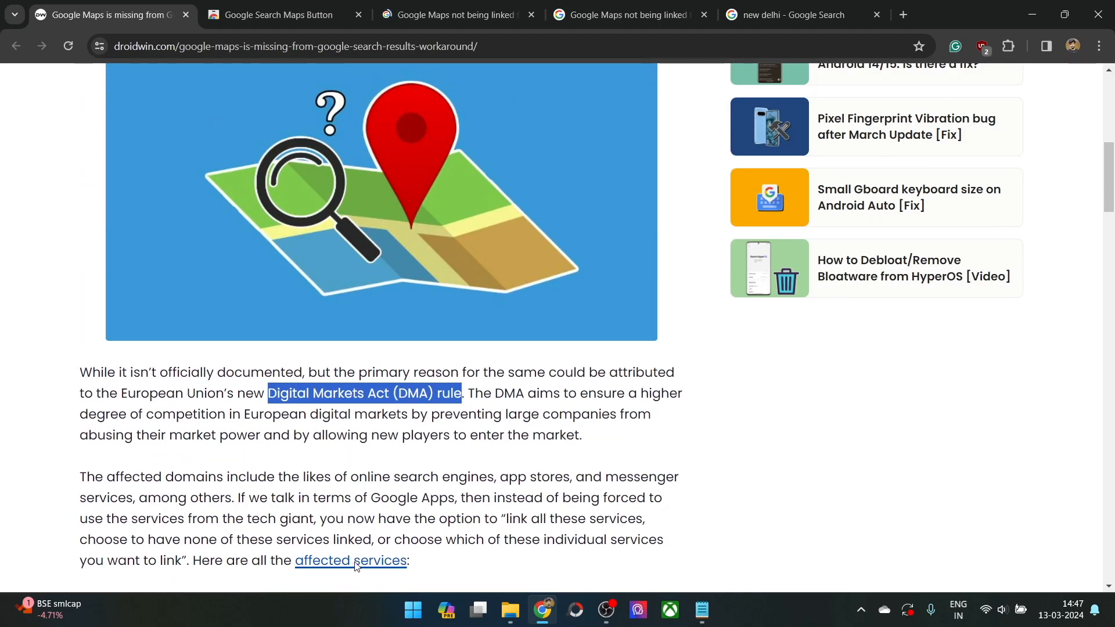
{"action": "left_click", "coordinate": [351, 560]}
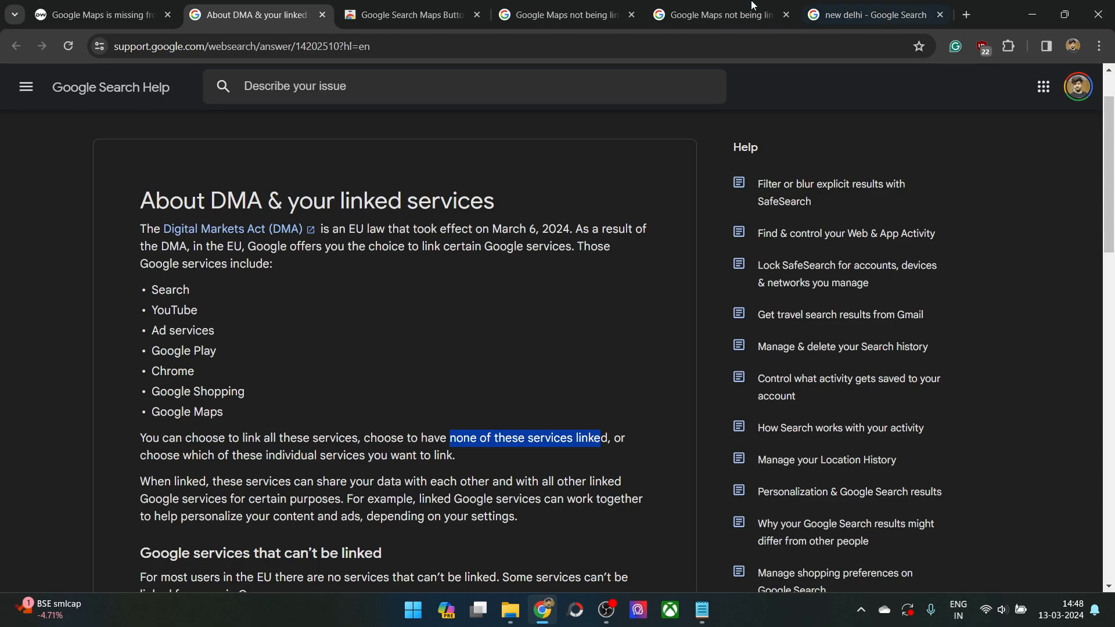
{"action": "left_click", "coordinate": [99, 14]}
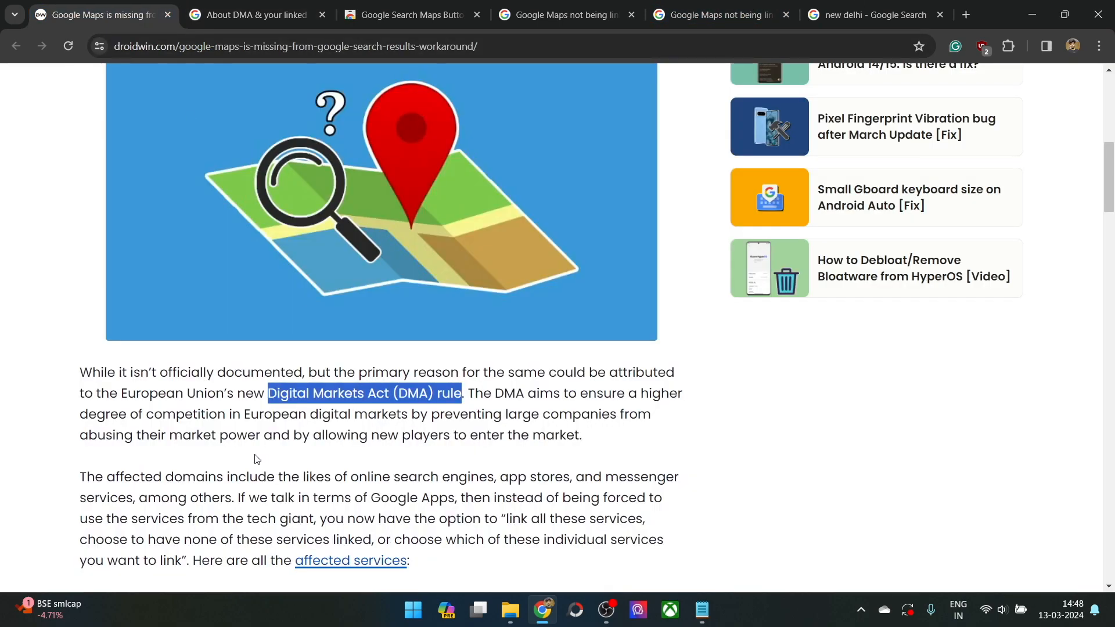